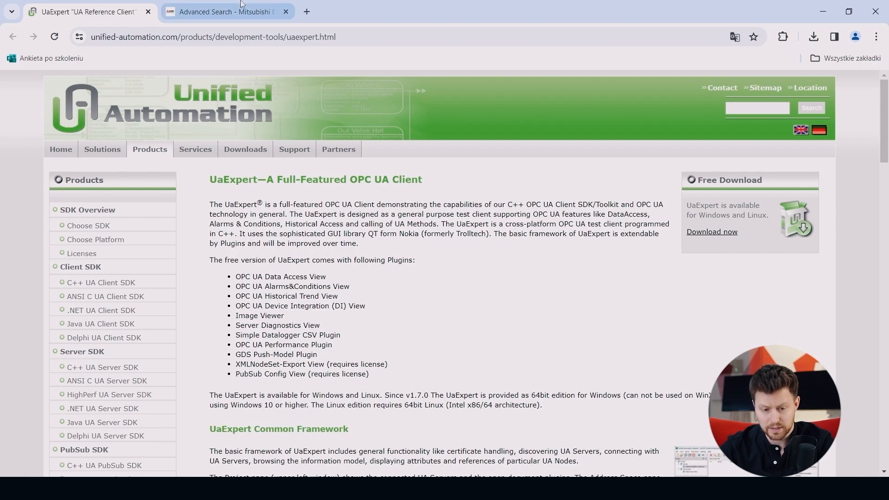
# Step: Switch from Chrome's UaExpert page to the GX Works3 FX5U project window
pyautogui.click(226, 11)
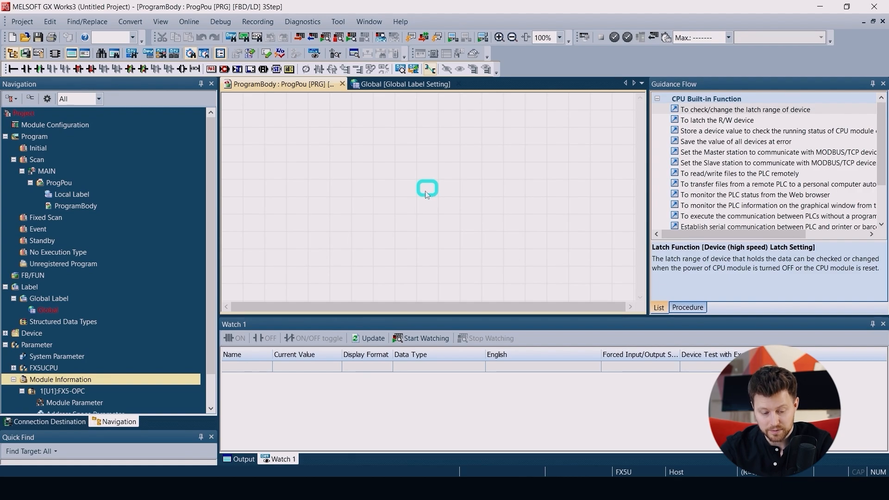
# Step: Show the FX5UCPU Ethernet Port parameters with IP address 192.168.3.250
pyautogui.click(13, 369)
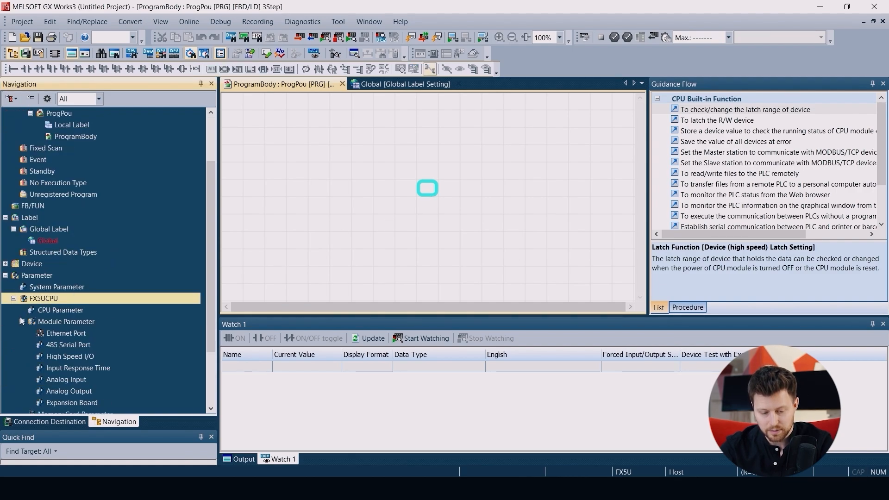
pyautogui.click(66, 332)
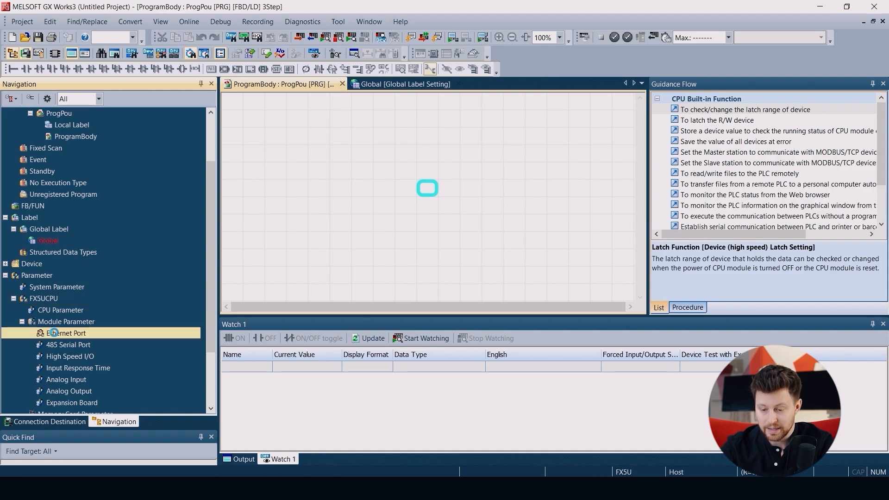
pyautogui.doubleClick(66, 332)
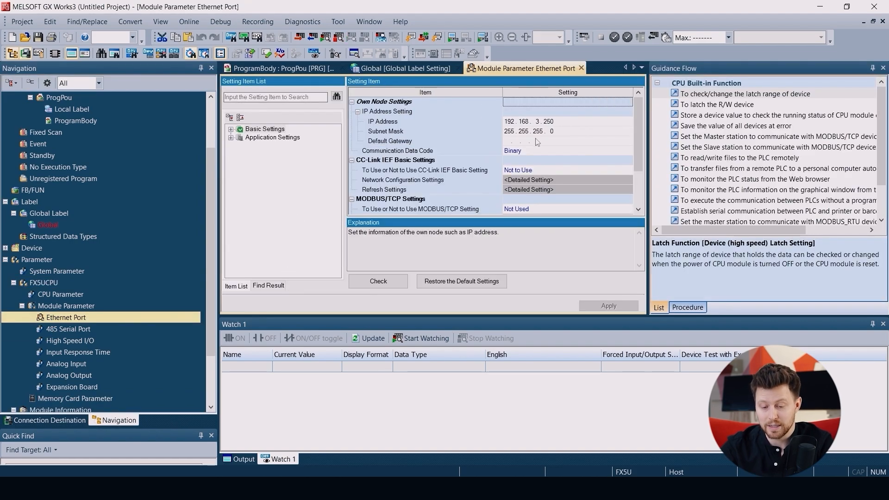
pyautogui.moveTo(454, 127)
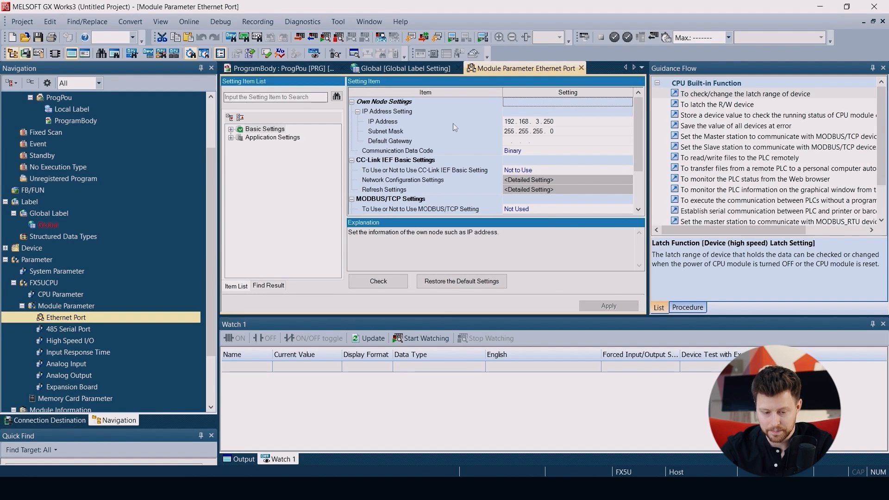
pyautogui.moveTo(12, 289)
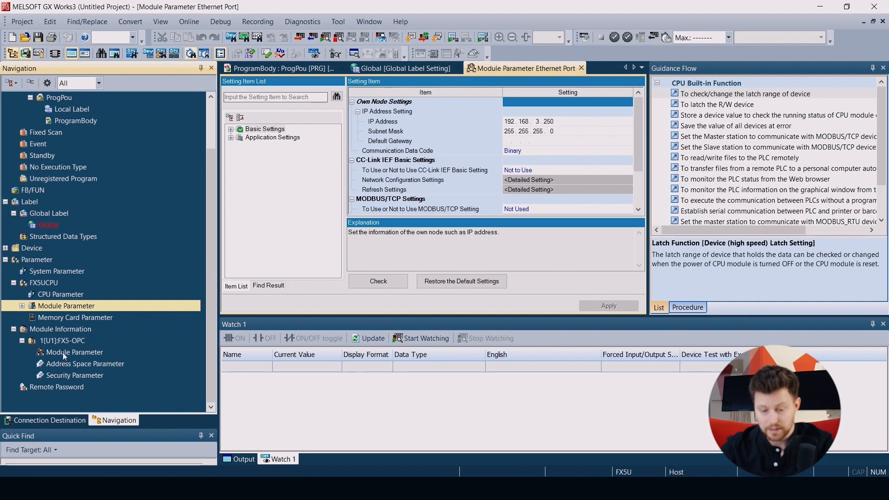
# Step: Show the FX5-OPC module parameters (Online mode) and its empty Address Space Parameter
pyautogui.doubleClick(74, 352)
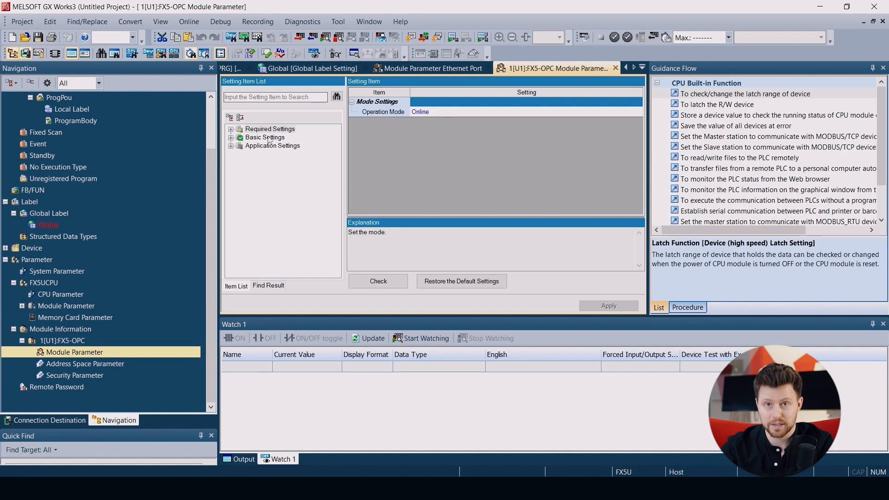
pyautogui.click(264, 137)
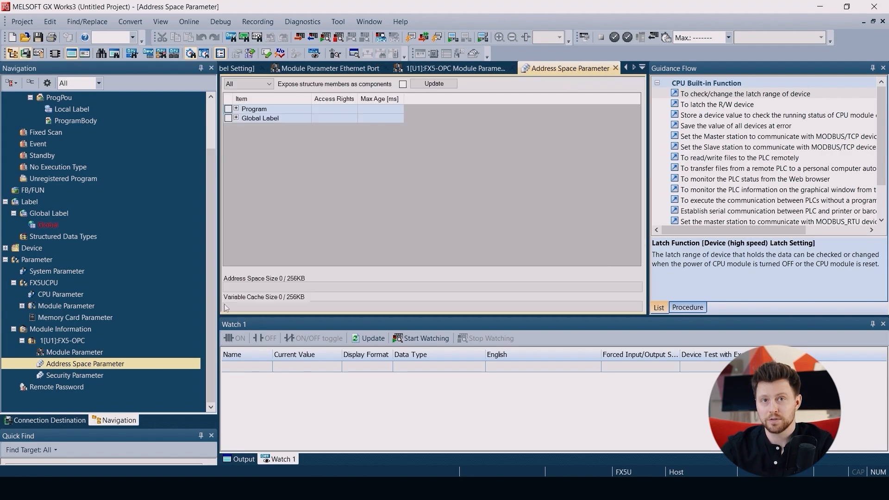
pyautogui.moveTo(396, 168)
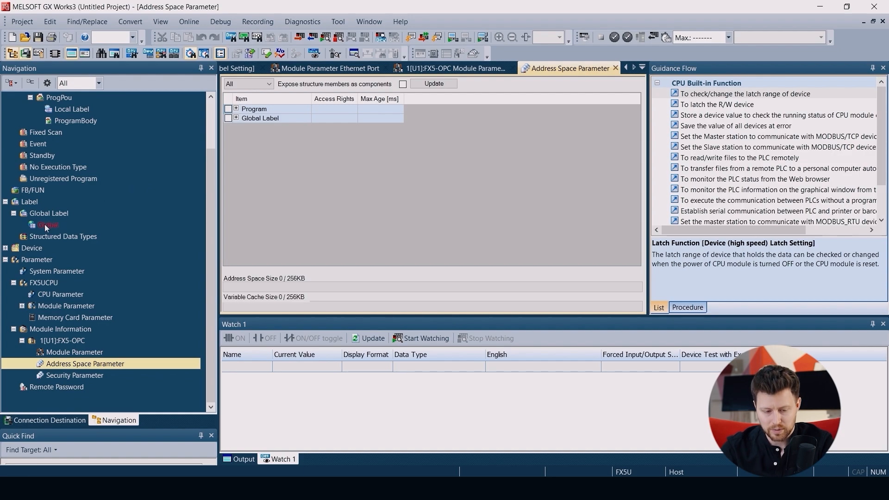
# Step: Review global labels bTest/wTest and expose Global Label in the address space with Read/Write access
pyautogui.doubleClick(48, 224)
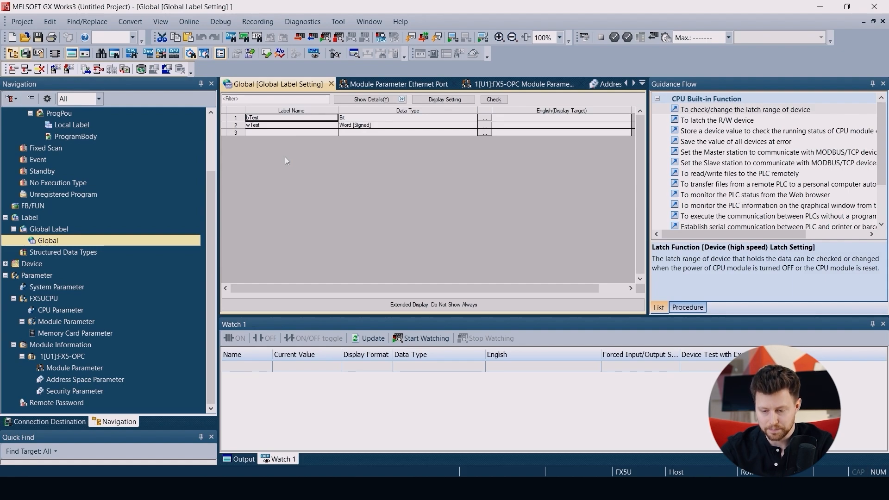
pyautogui.moveTo(502, 140)
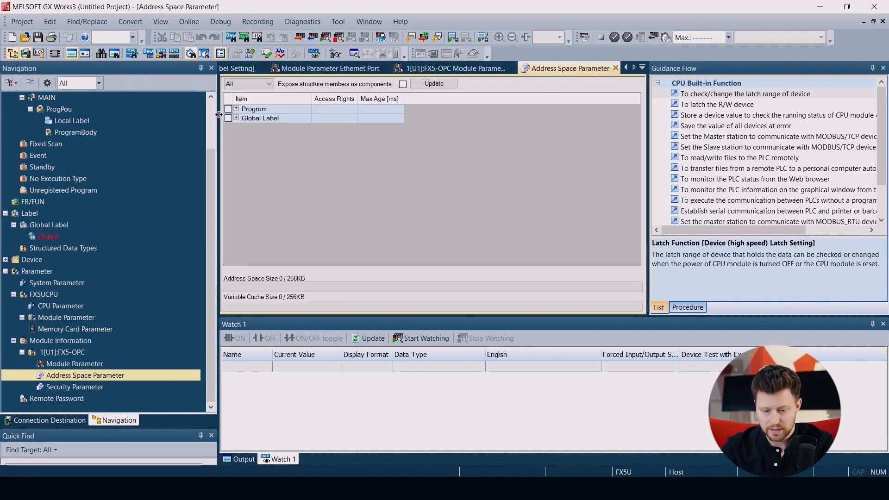
pyautogui.click(229, 118)
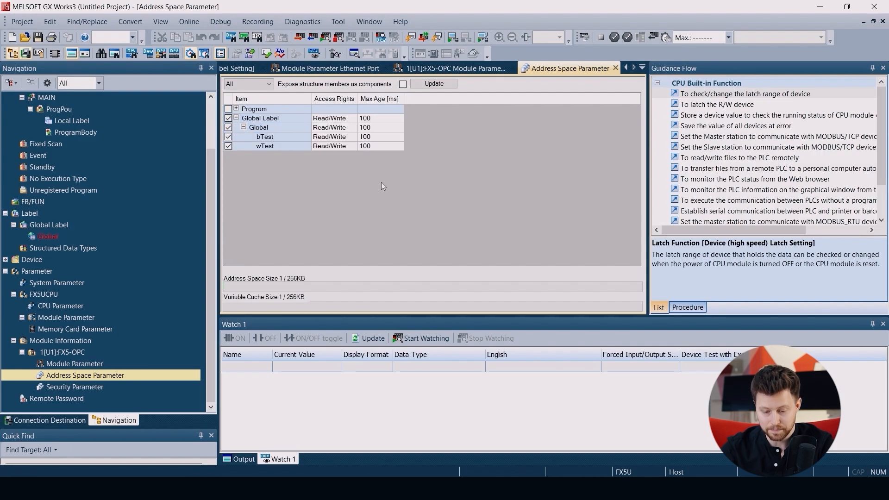
pyautogui.moveTo(297, 148)
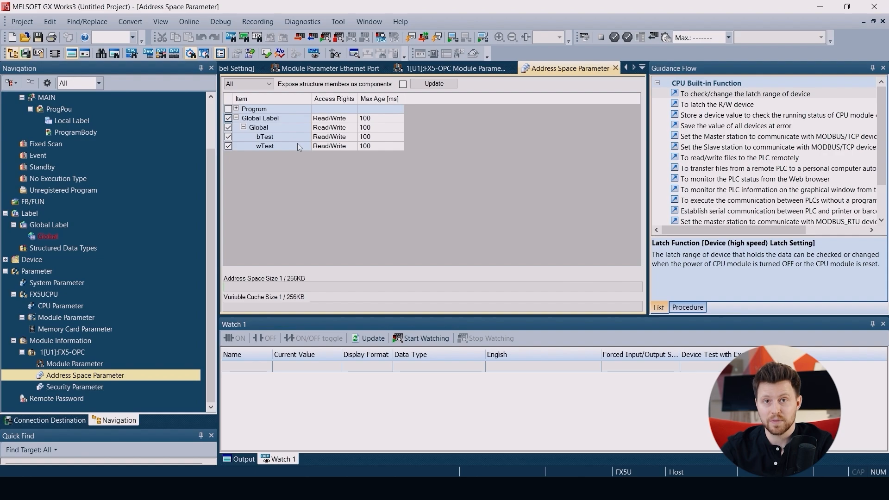
pyautogui.moveTo(378, 146)
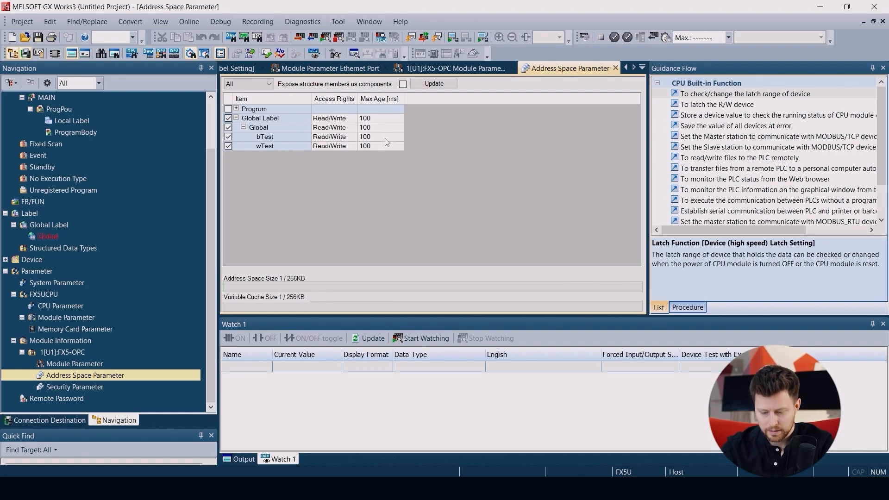
pyautogui.moveTo(390, 170)
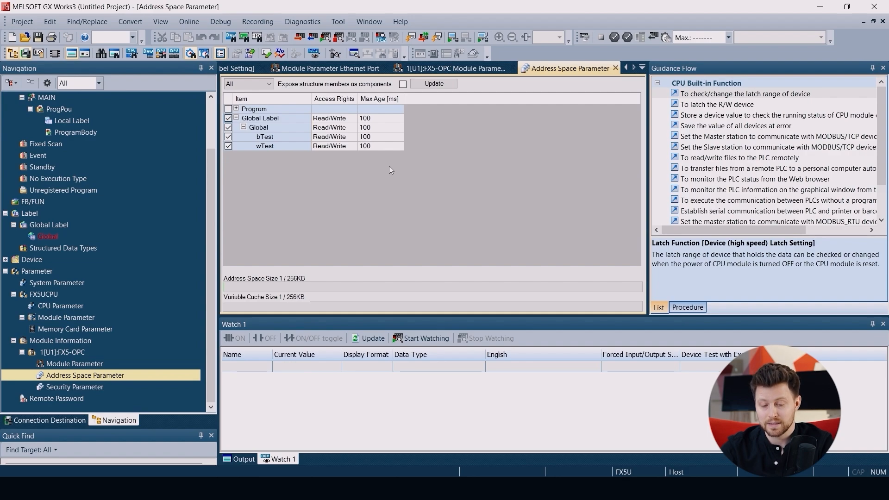
pyautogui.moveTo(380, 156)
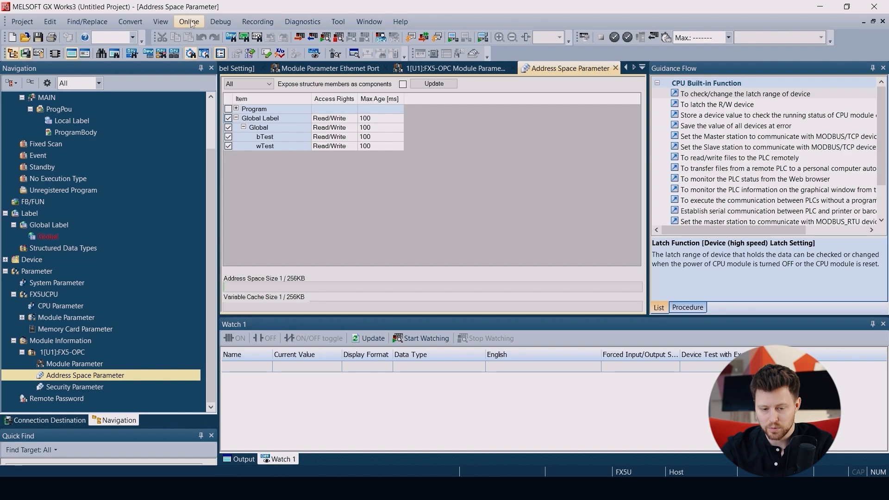
# Step: Execute Set Clock so the PLC clock matches the PC time, then close the dialog
pyautogui.click(189, 22)
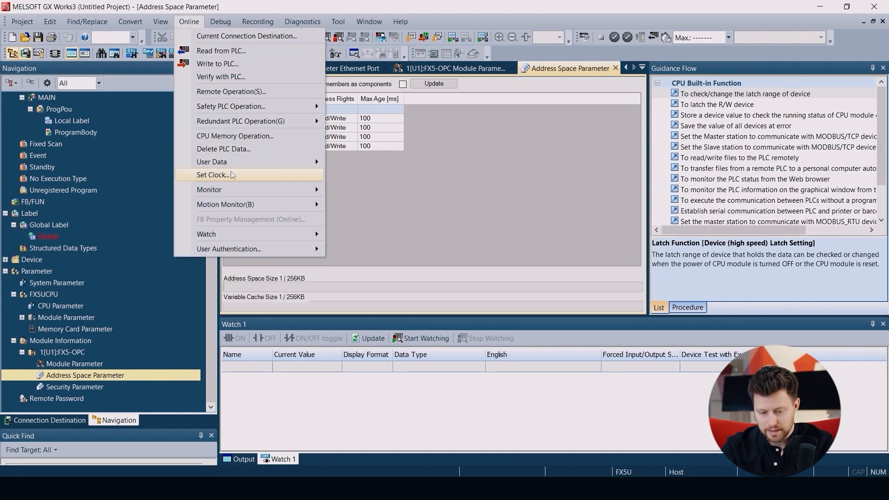
pyautogui.click(214, 175)
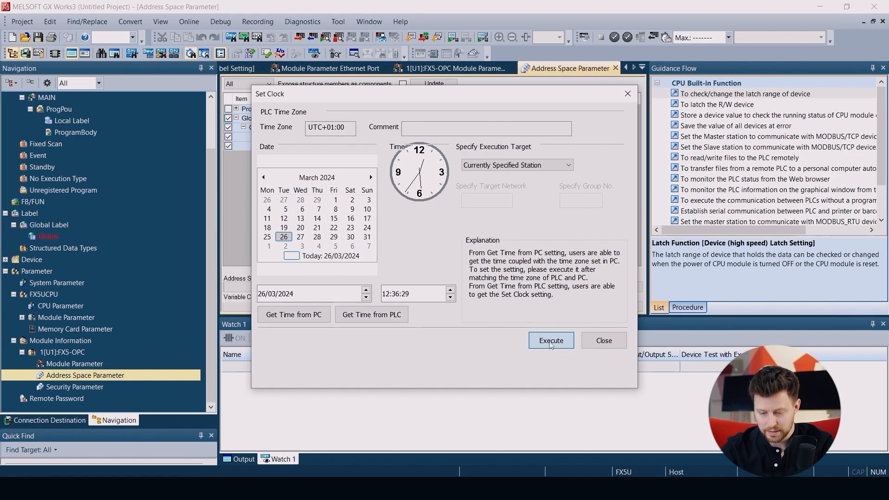
pyautogui.click(550, 340)
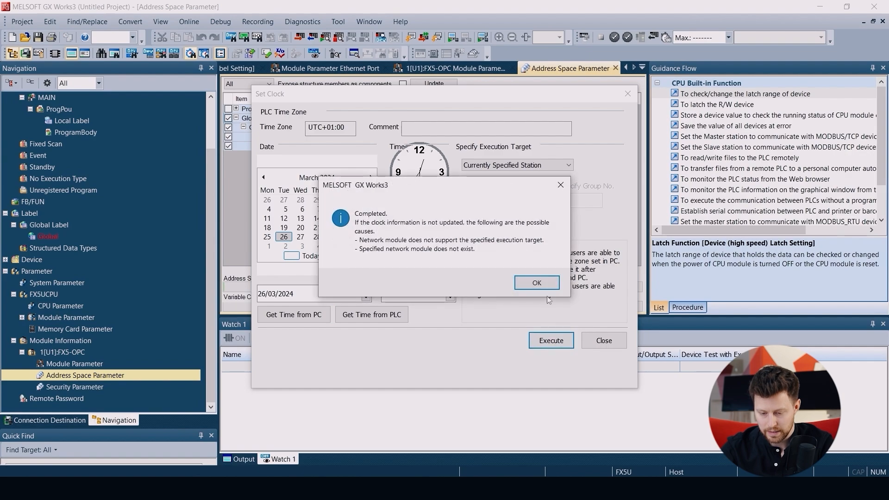
pyautogui.click(536, 282)
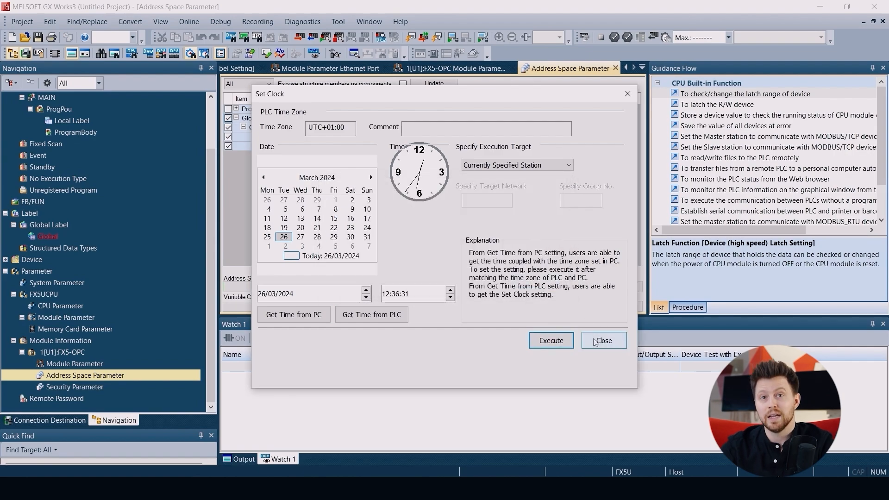
pyautogui.click(602, 339)
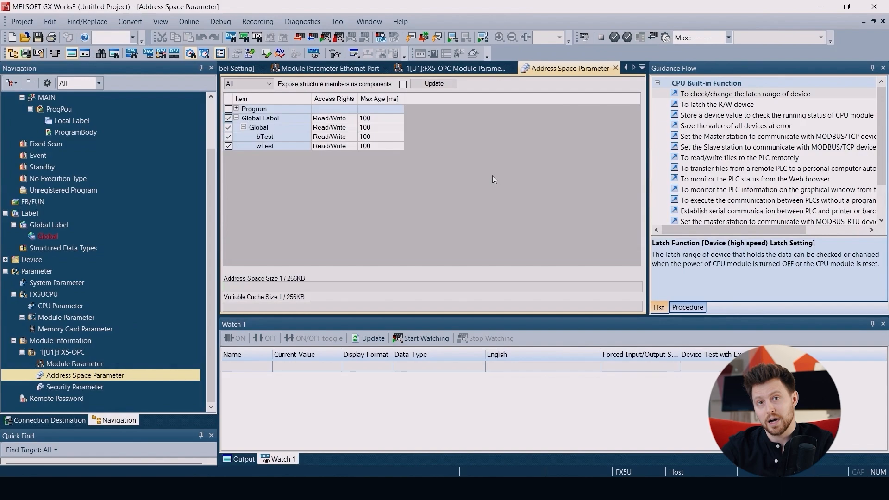
pyautogui.moveTo(491, 183)
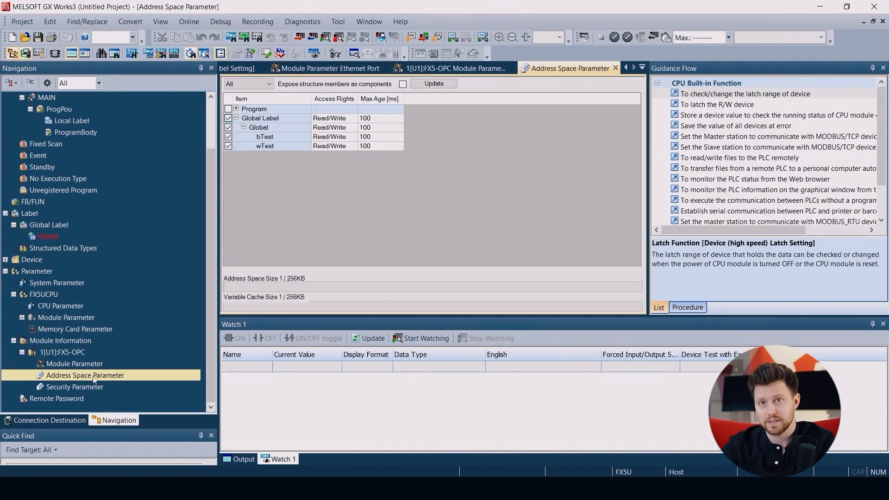
# Step: Show the FX5-OPC security parameters, leaving unsecure connections disabled
pyautogui.click(64, 352)
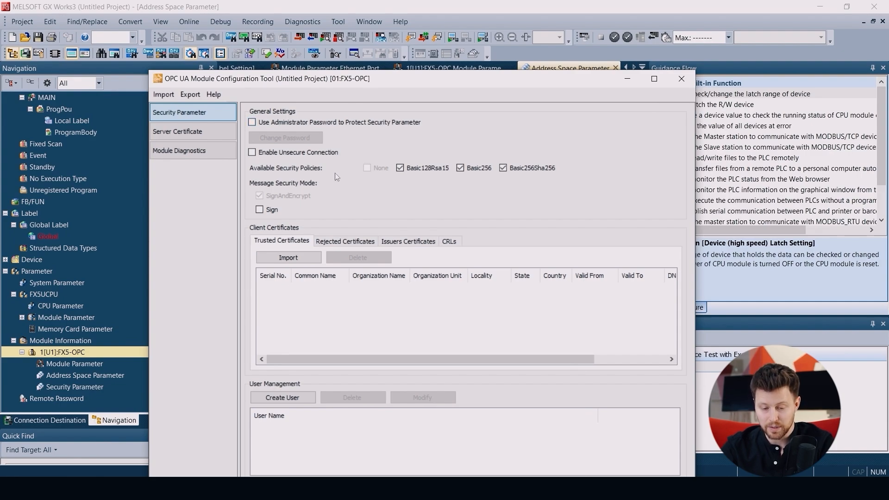
pyautogui.click(252, 152)
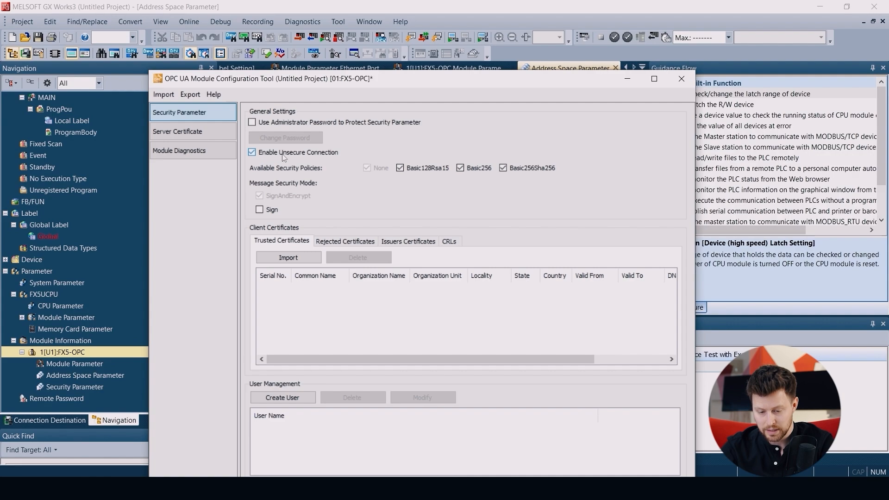
pyautogui.click(252, 152)
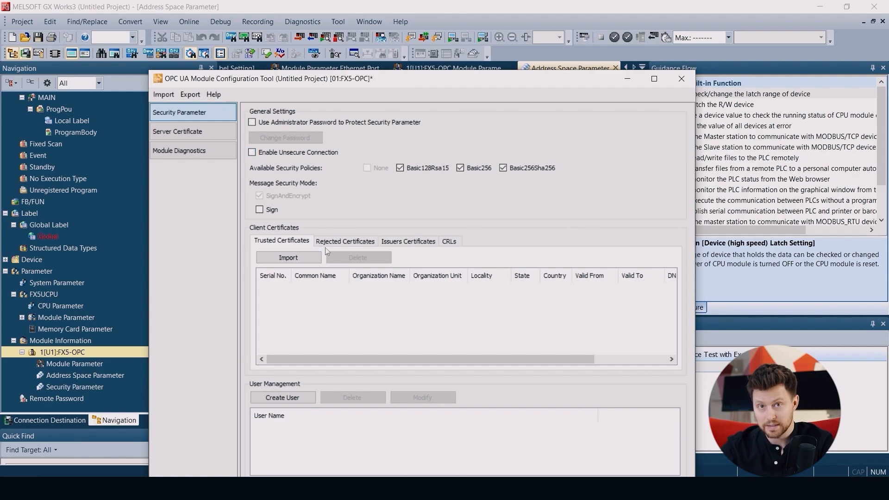
# Step: Check the Rejected Certificates list, then return to the empty Trusted Certificates list
pyautogui.click(344, 241)
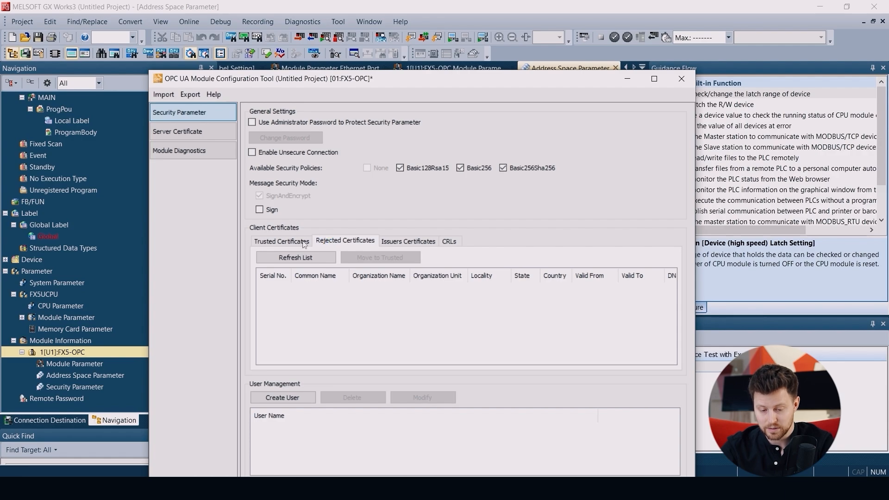
pyautogui.click(281, 241)
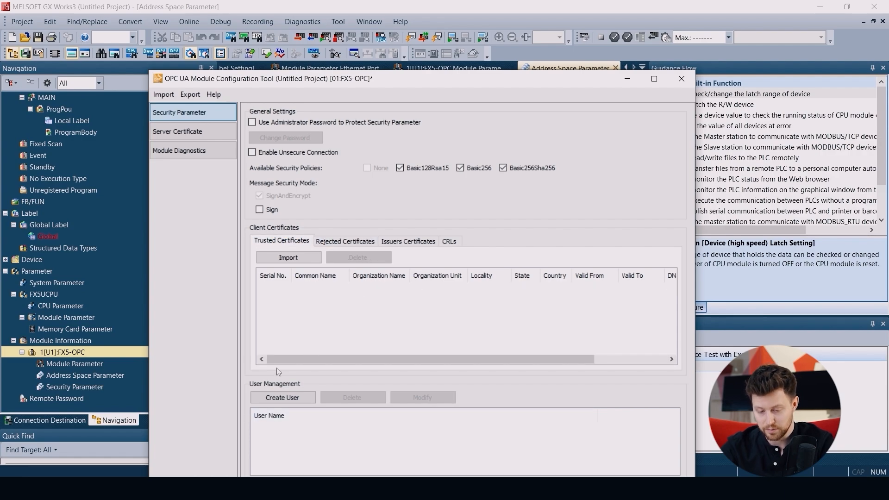
pyautogui.moveTo(312, 329)
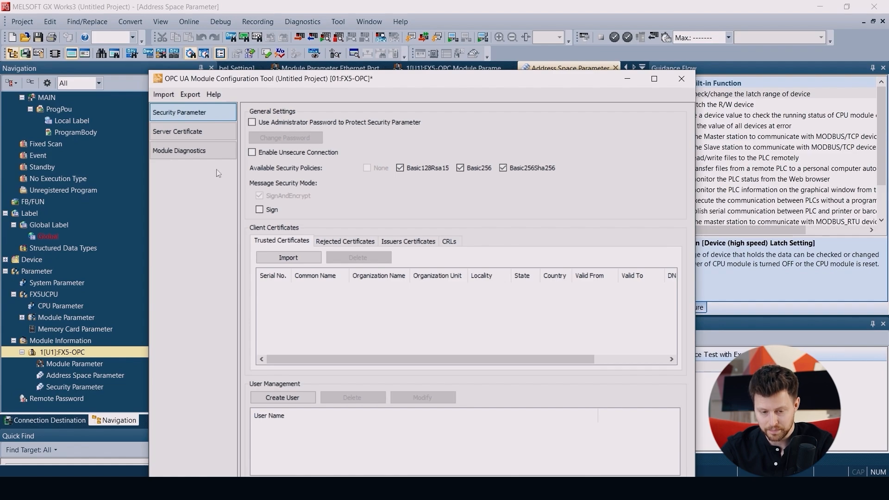
# Step: View the current FX5OPC server certificate, starting then cancelling a new self-signed one
pyautogui.click(177, 131)
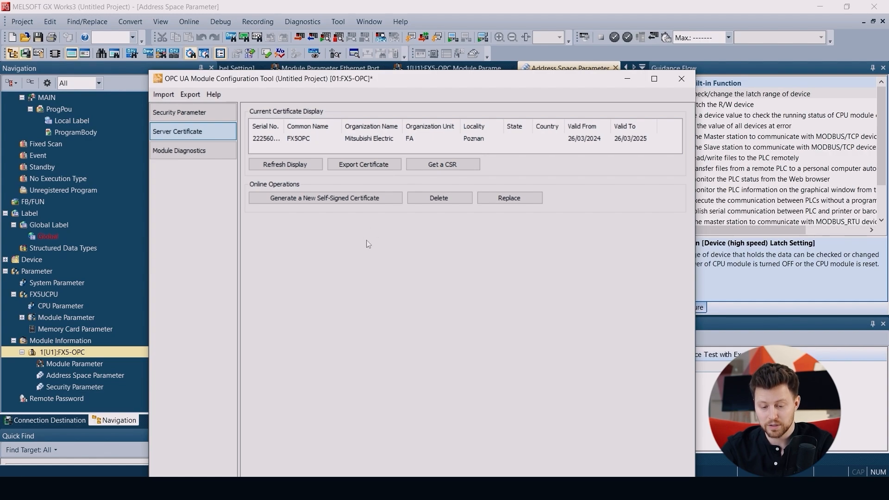
pyautogui.moveTo(302, 226)
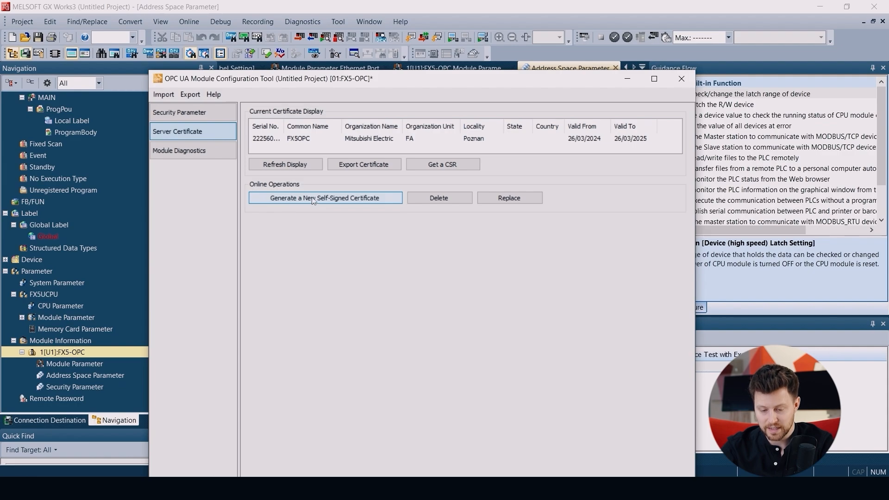
pyautogui.click(325, 197)
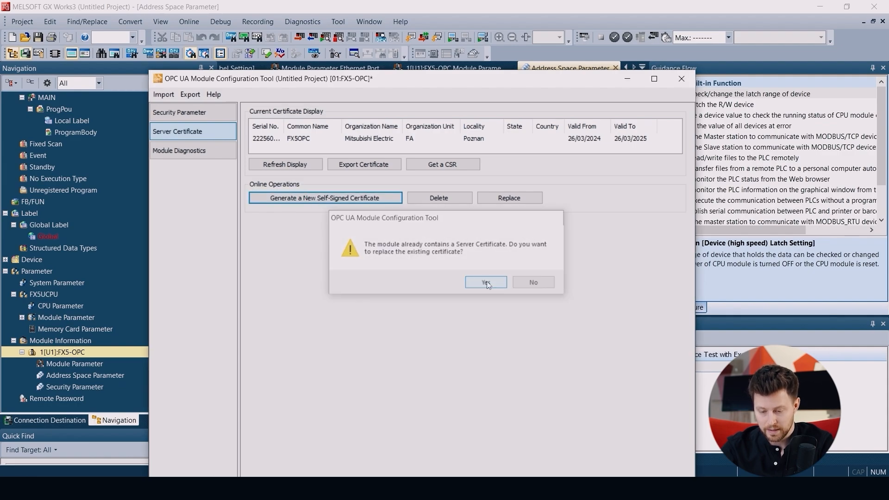
pyautogui.click(484, 281)
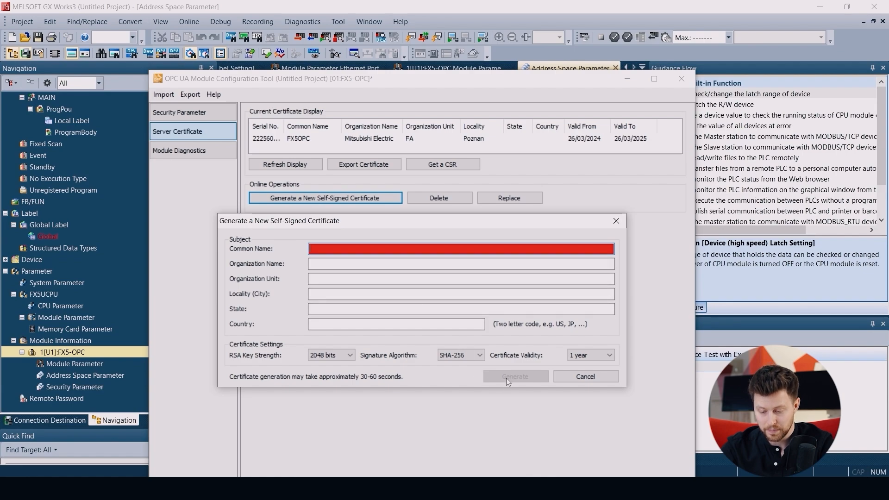
pyautogui.click(584, 375)
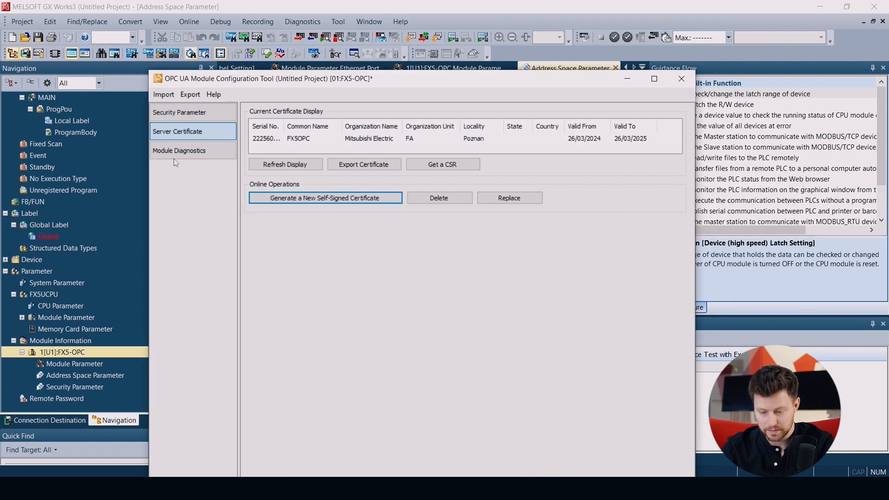
# Step: Show Module Diagnostics with server status RUN and one rejected client certificate
pyautogui.click(179, 150)
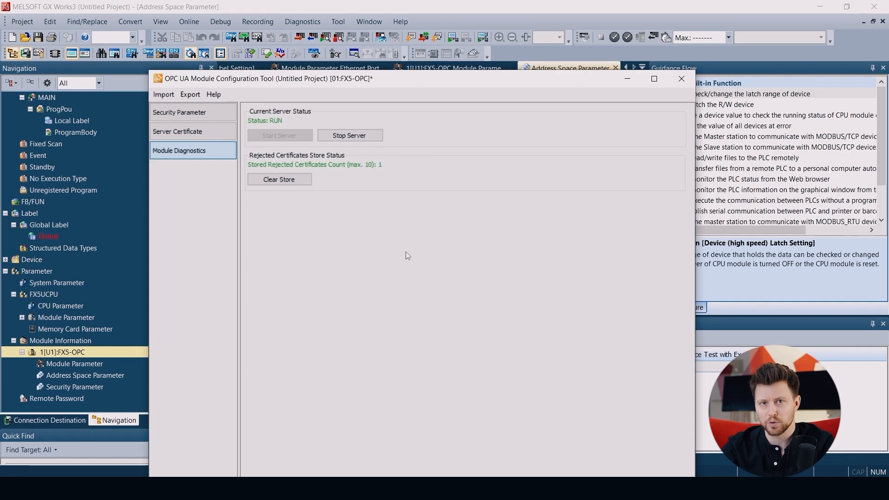
pyautogui.moveTo(432, 462)
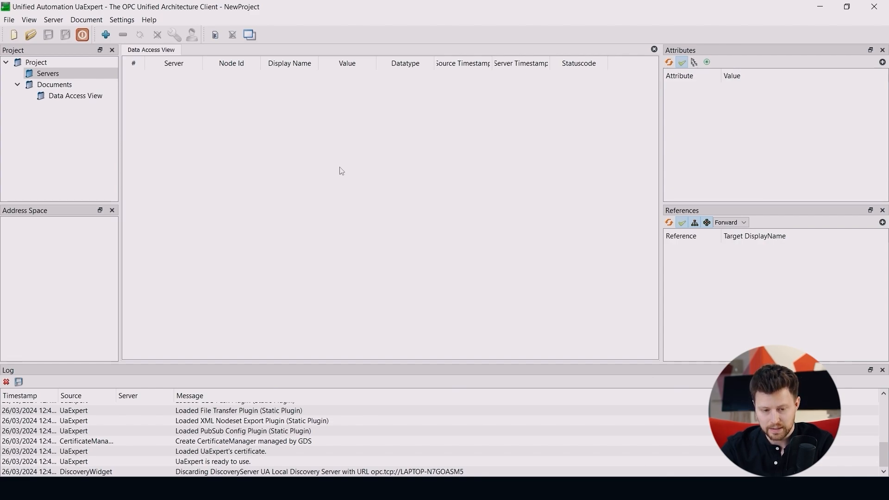
pyautogui.moveTo(195, 147)
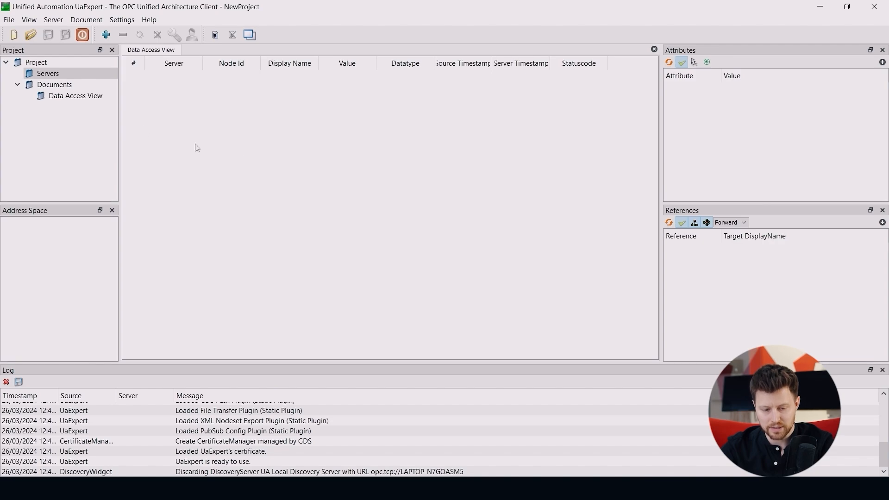
# Step: Add a custom discovery server with URL opc.tcp://192.168.3.251
pyautogui.rightClick(47, 73)
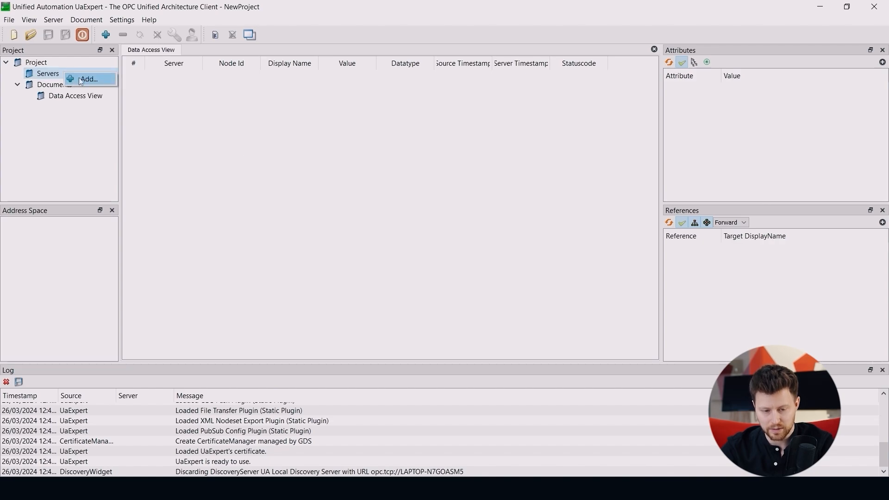
pyautogui.click(89, 78)
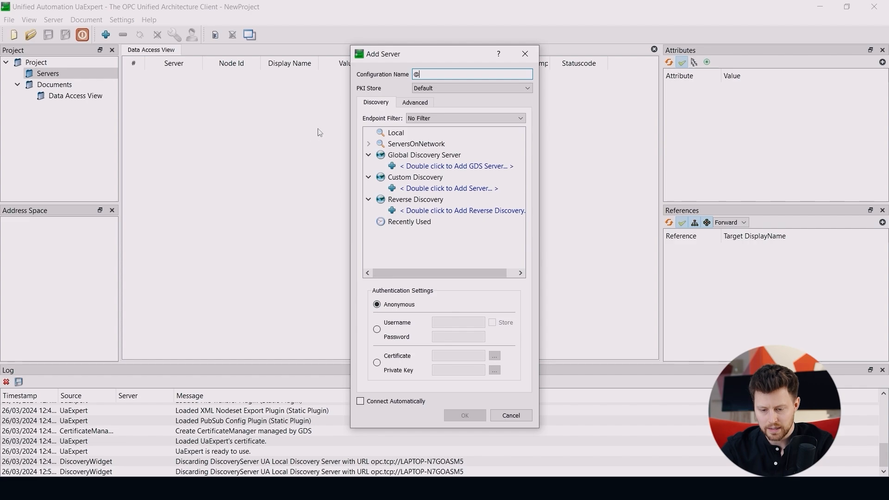
pyautogui.click(450, 188)
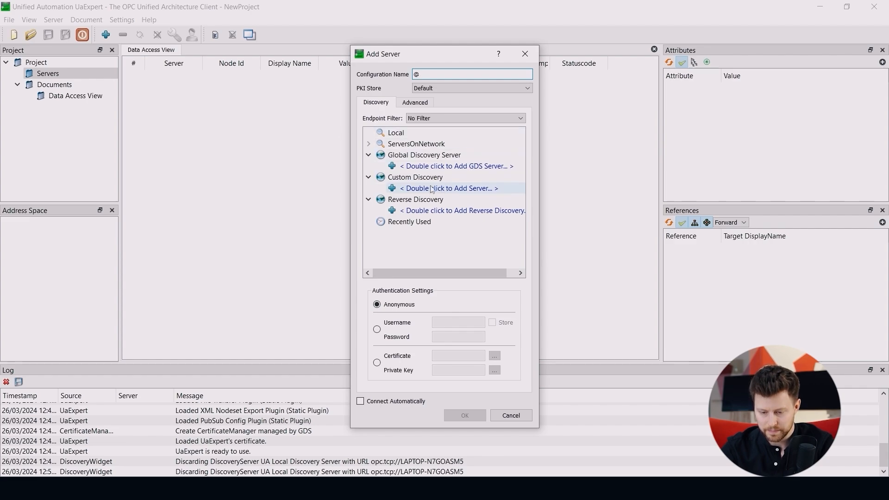
pyautogui.doubleClick(450, 188)
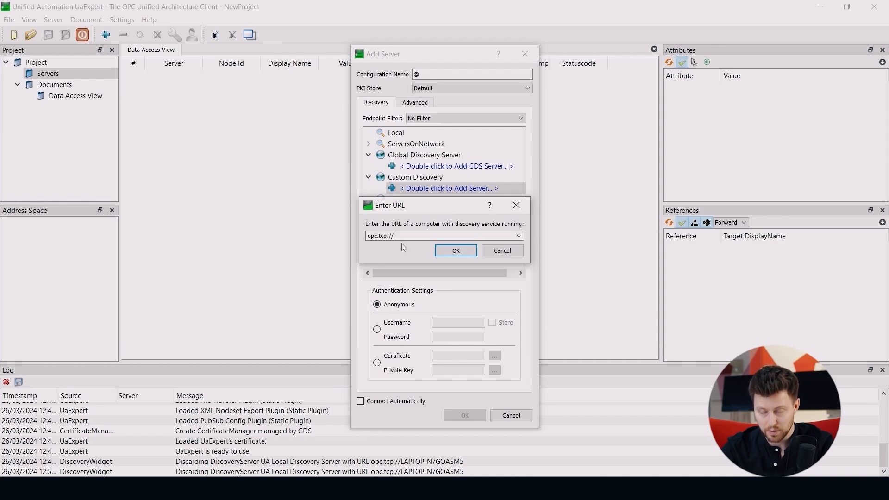
pyautogui.write('192.168.3.25')
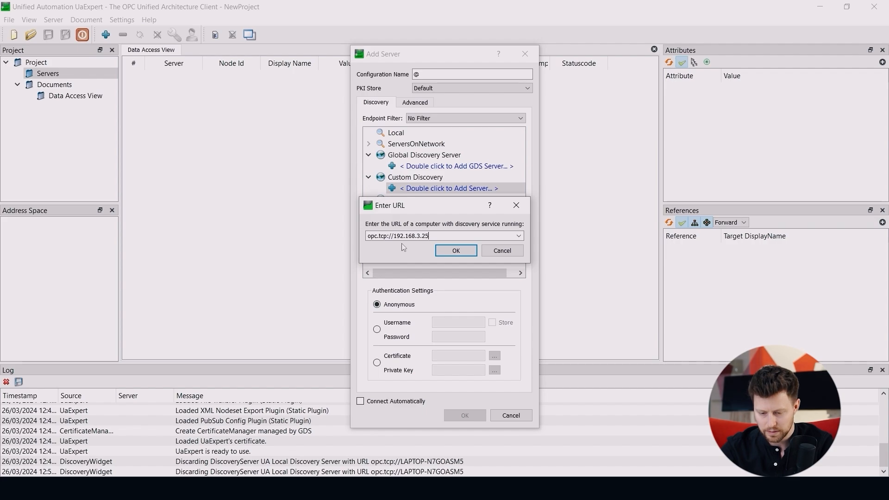
pyautogui.click(456, 250)
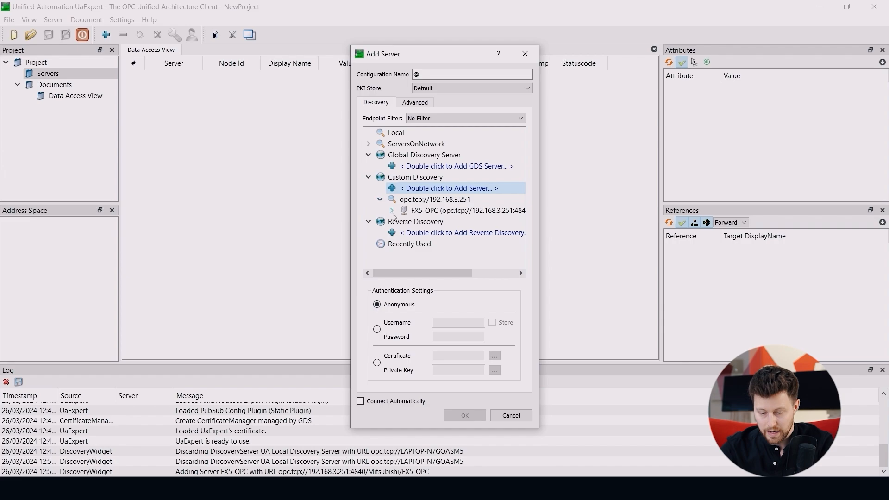
# Step: Choose the FX5-OPC Basic256 Sign & Encrypt endpoint and add the server to the project
pyautogui.click(390, 210)
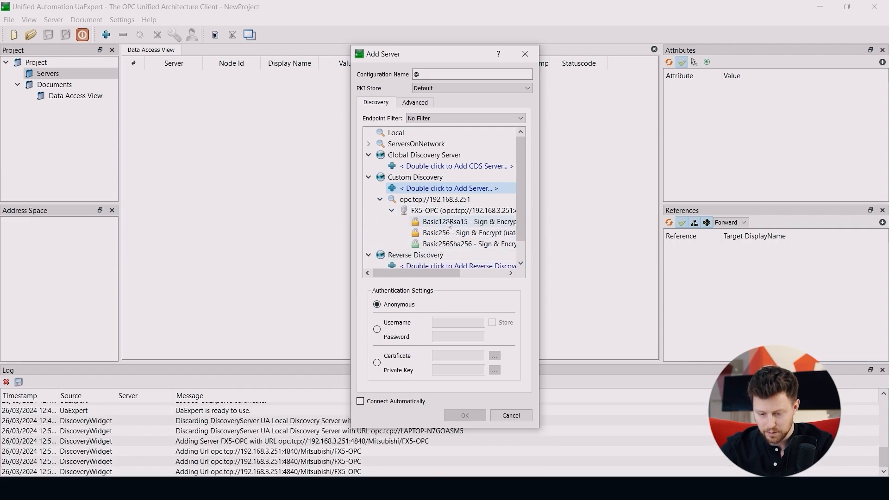
pyautogui.click(468, 232)
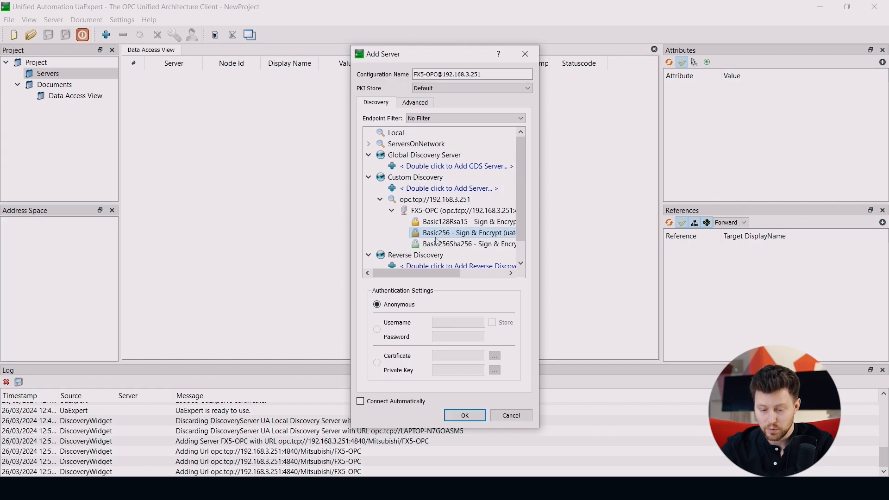
pyautogui.click(377, 305)
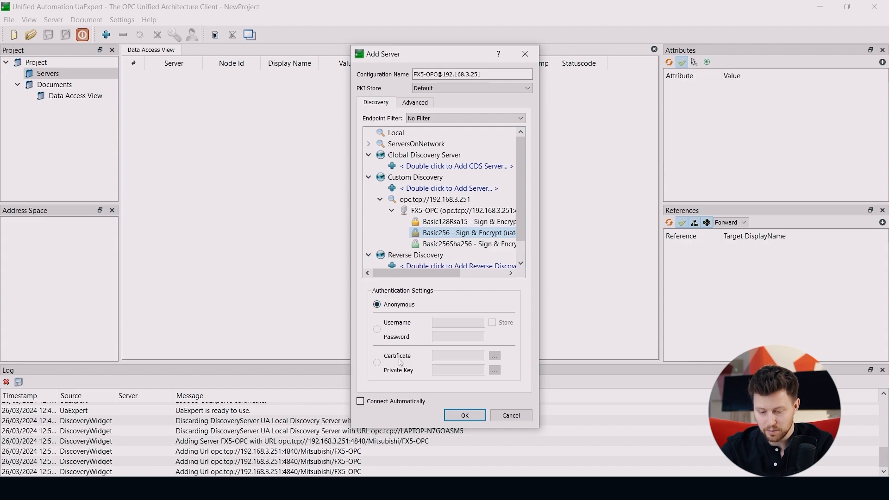
pyautogui.moveTo(400, 304)
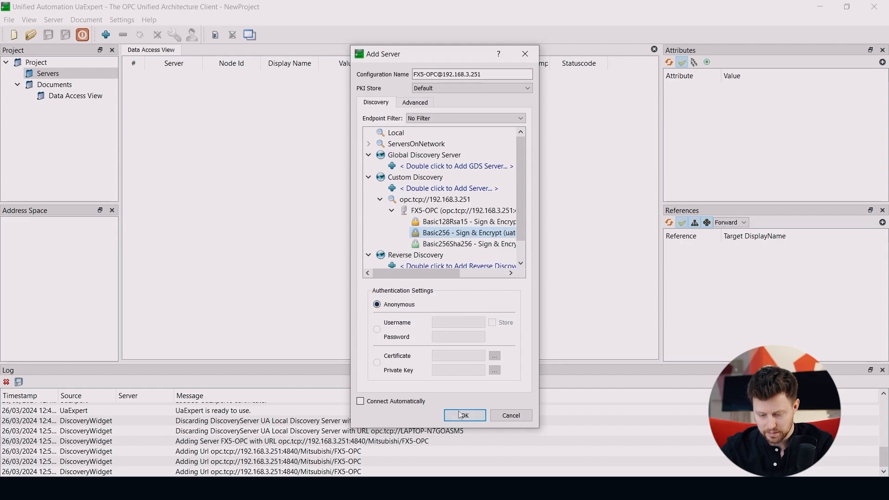
pyautogui.click(463, 414)
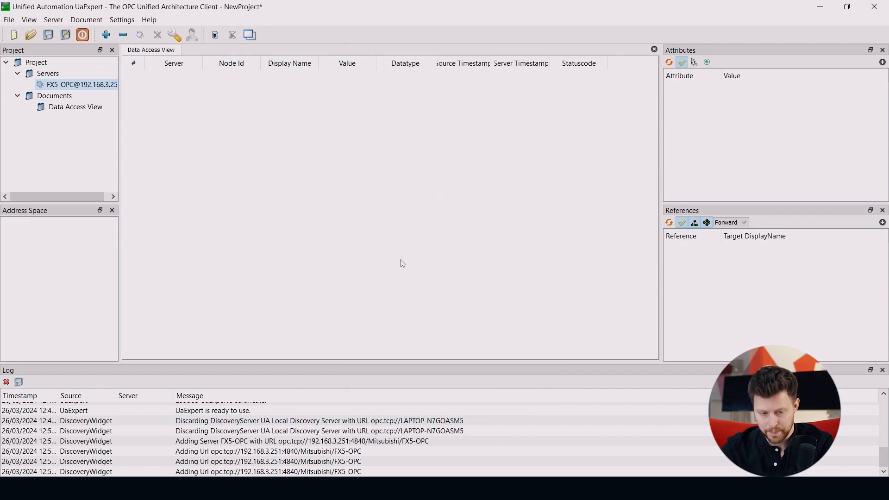
# Step: Connect to the FX5-OPC server from the UaExpert project tree
pyautogui.click(6, 381)
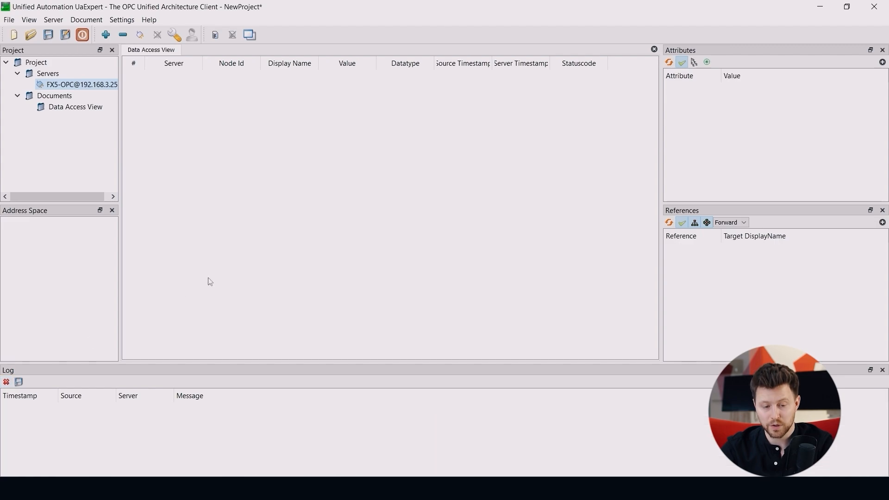
pyautogui.rightClick(81, 84)
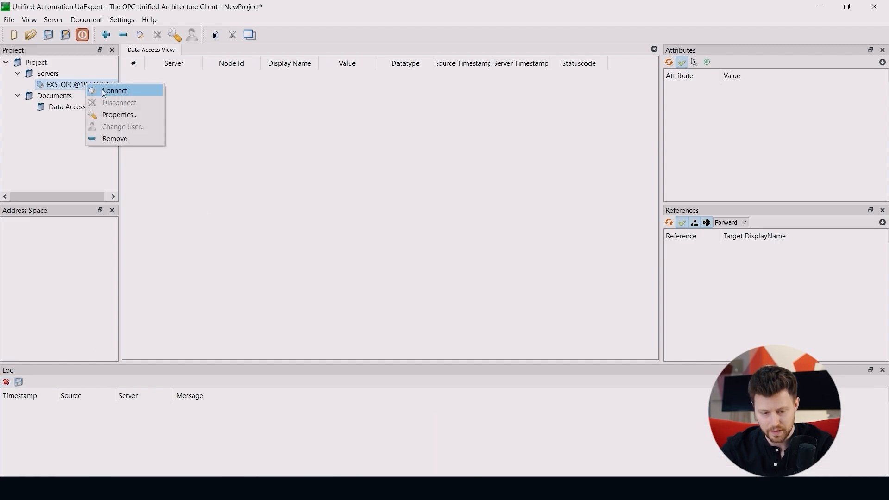
pyautogui.click(115, 90)
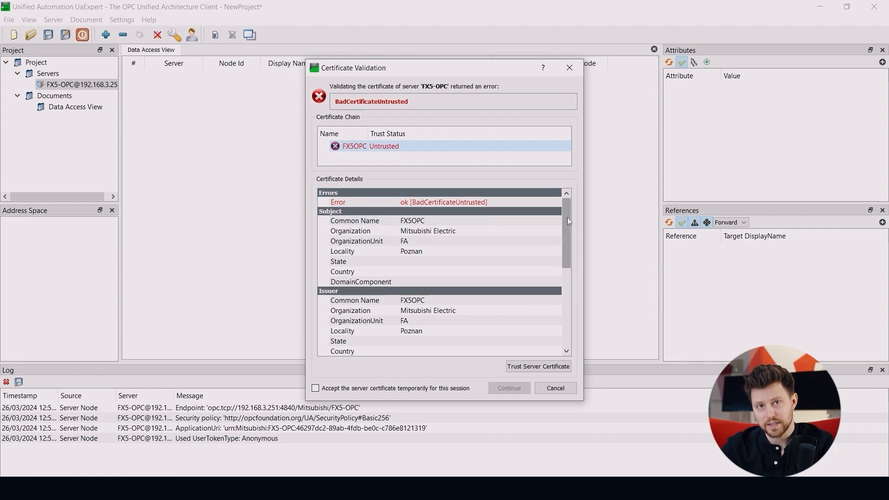
# Step: Trust the FX5OPC server certificate and continue the connection
pyautogui.scroll(-3)
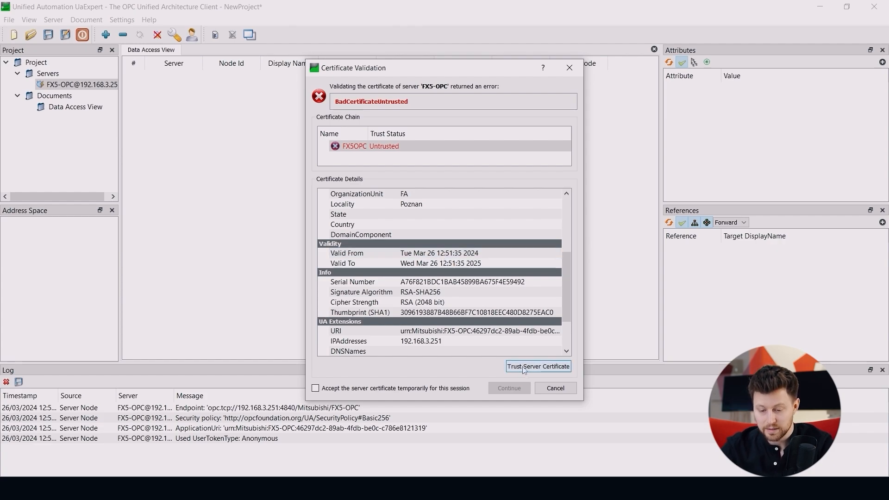
pyautogui.click(537, 366)
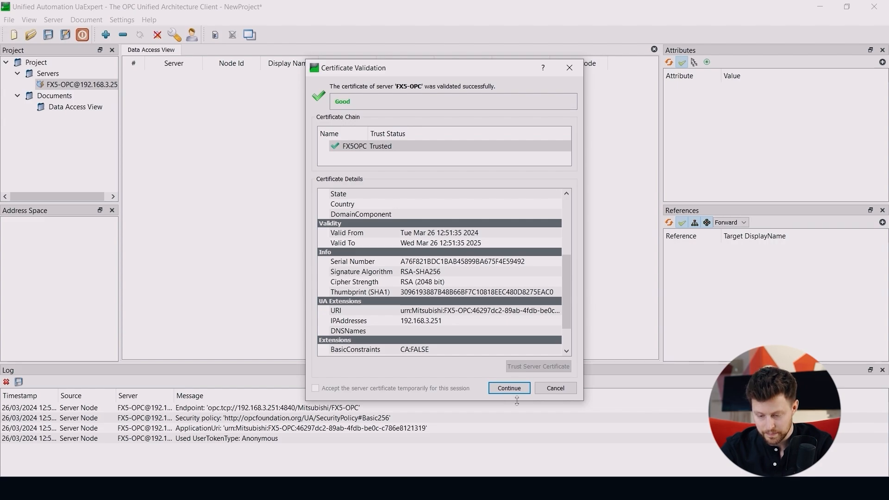
pyautogui.moveTo(517, 403)
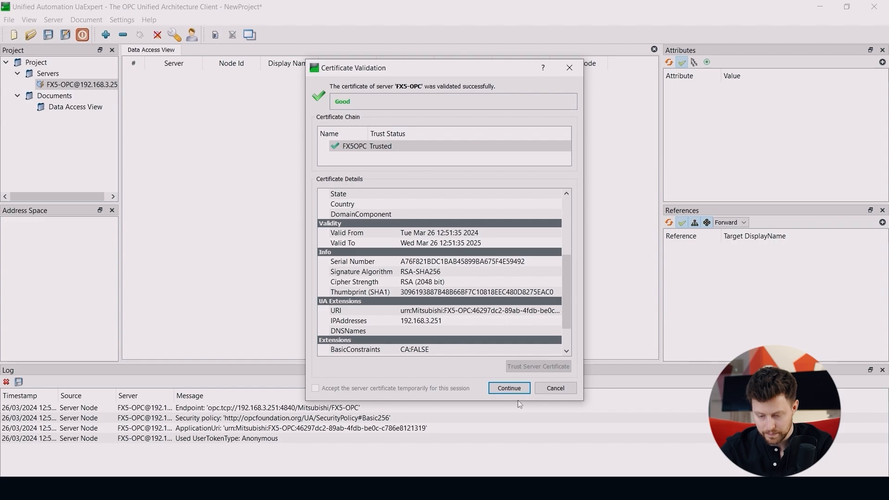
pyautogui.moveTo(508, 388)
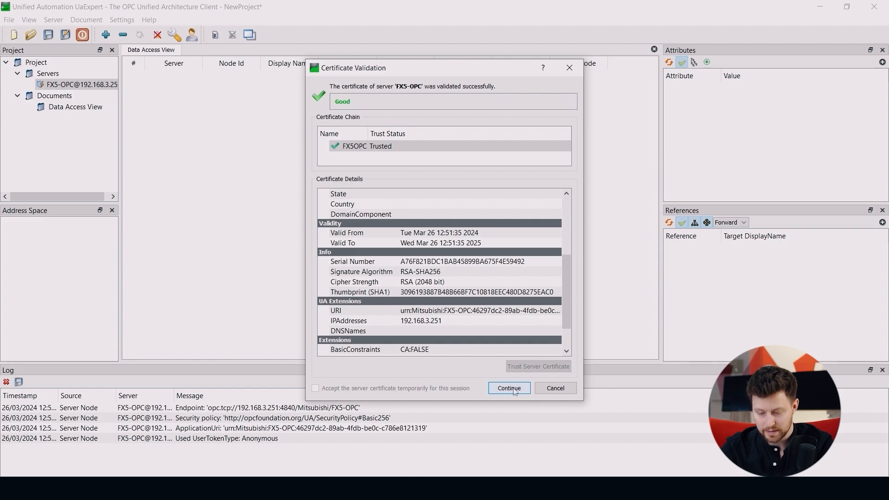
pyautogui.click(508, 387)
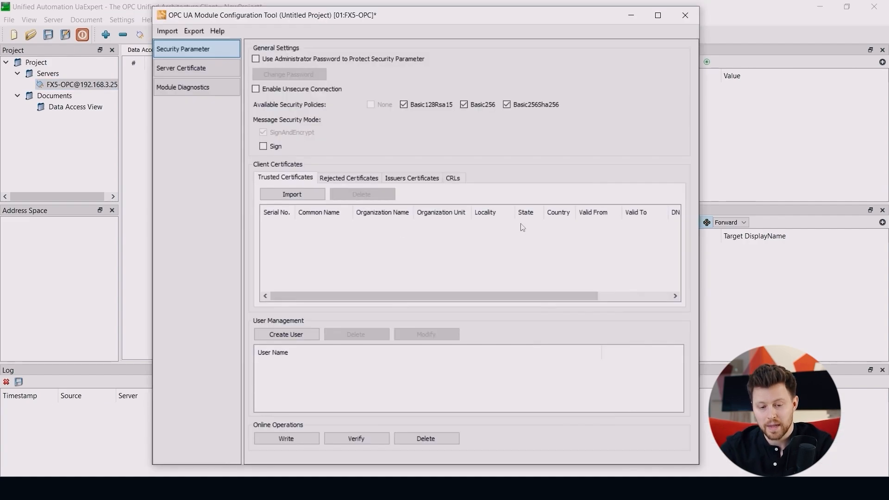
pyautogui.moveTo(450, 237)
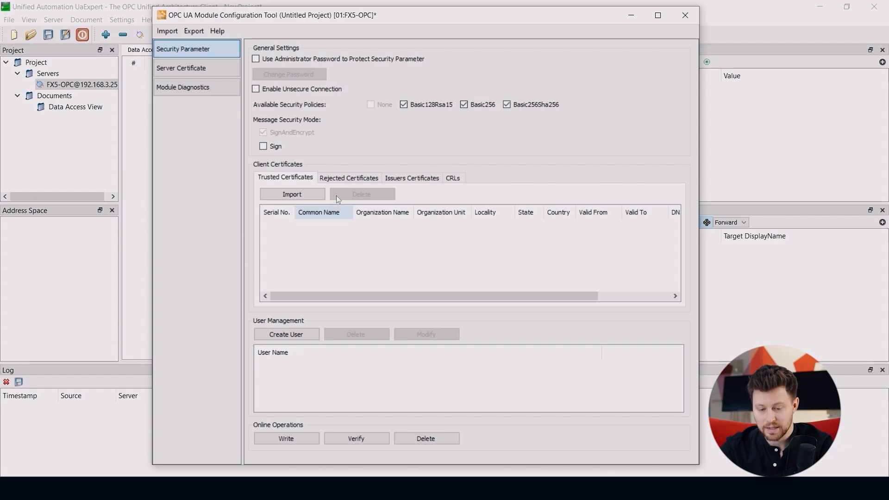
# Step: Move the rejected UaExpert client certificate into the trusted certificates list
pyautogui.click(349, 178)
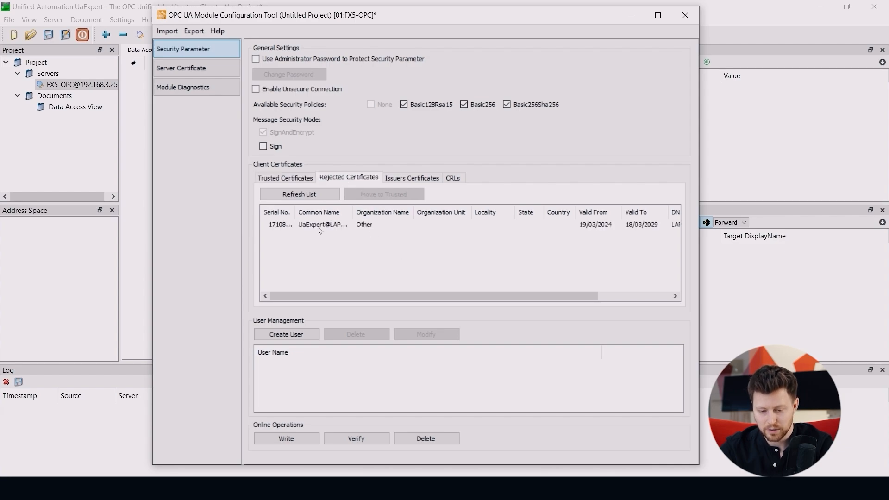
pyautogui.click(323, 224)
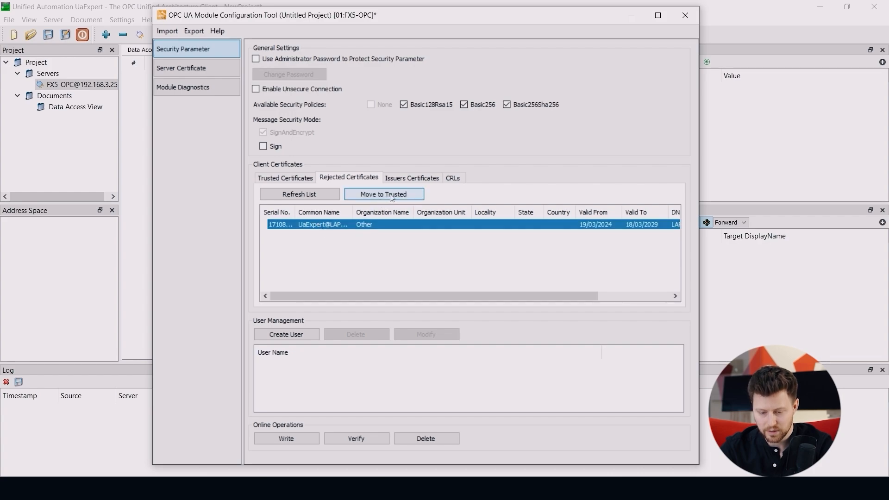
pyautogui.click(383, 194)
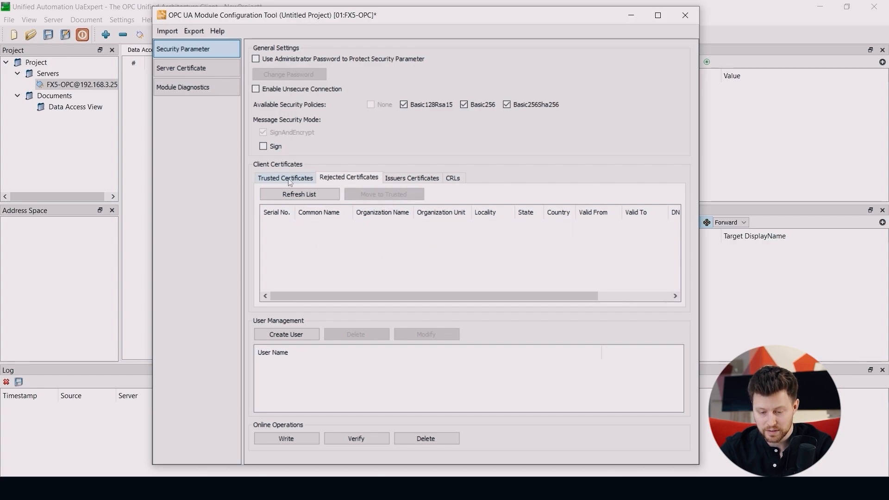
pyautogui.click(285, 177)
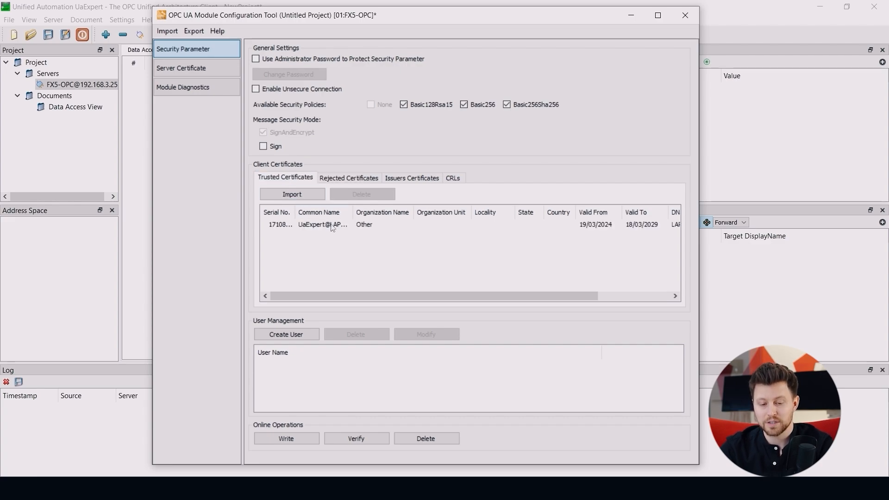
pyautogui.moveTo(346, 269)
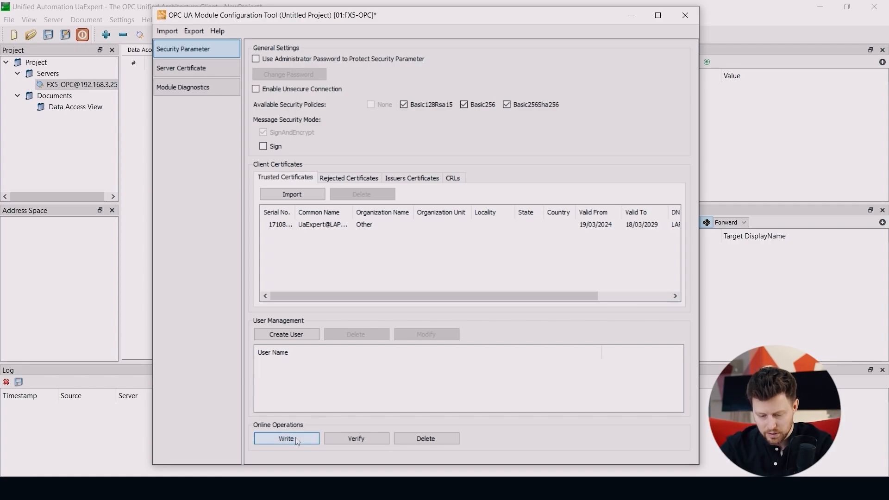
# Step: Write the security parameters to the FX5-OPC module, stopping and restarting its OPC UA server
pyautogui.click(286, 438)
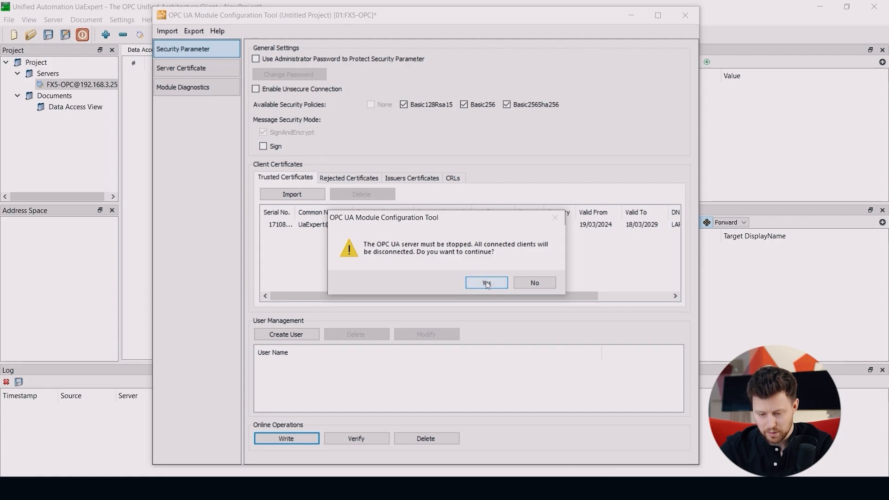
pyautogui.click(485, 282)
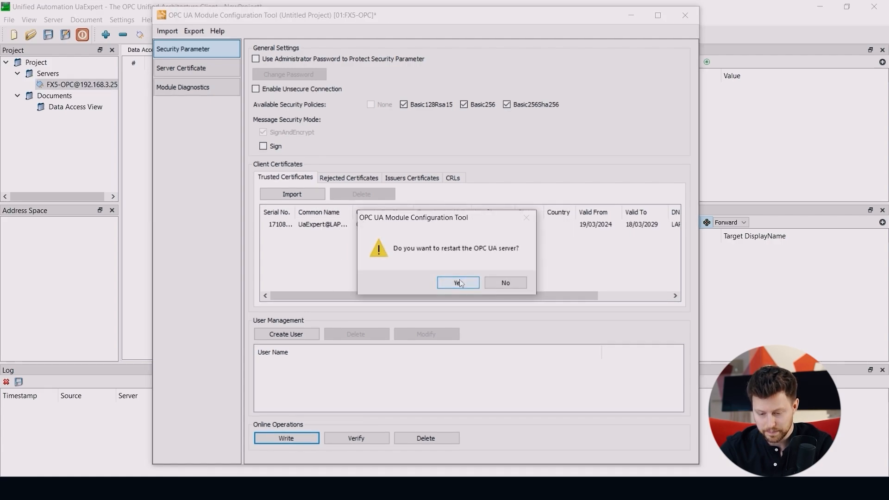
pyautogui.click(457, 282)
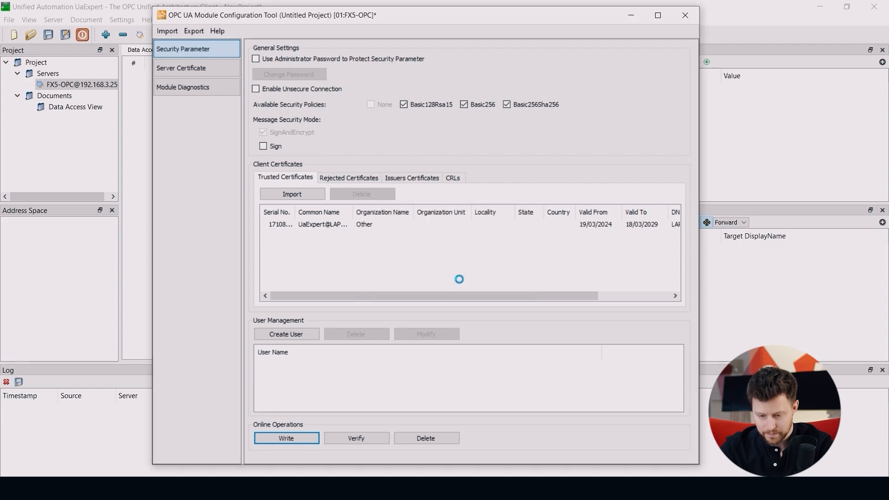
pyautogui.click(286, 438)
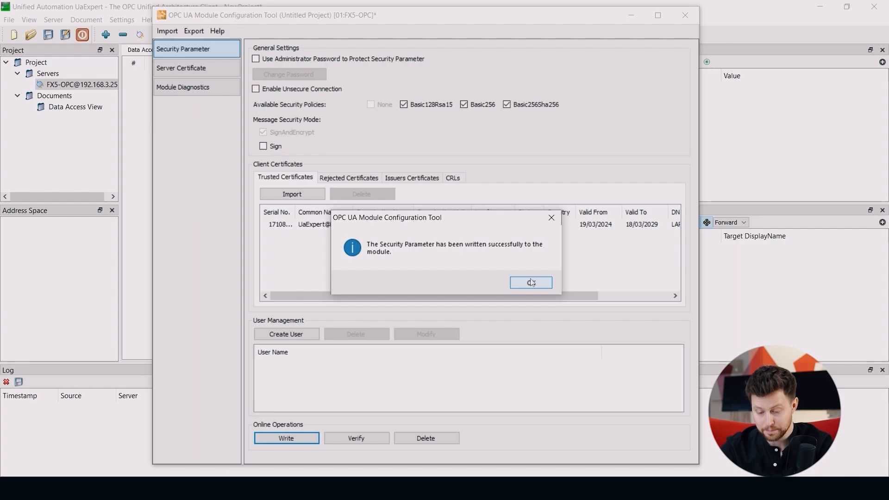
pyautogui.click(529, 282)
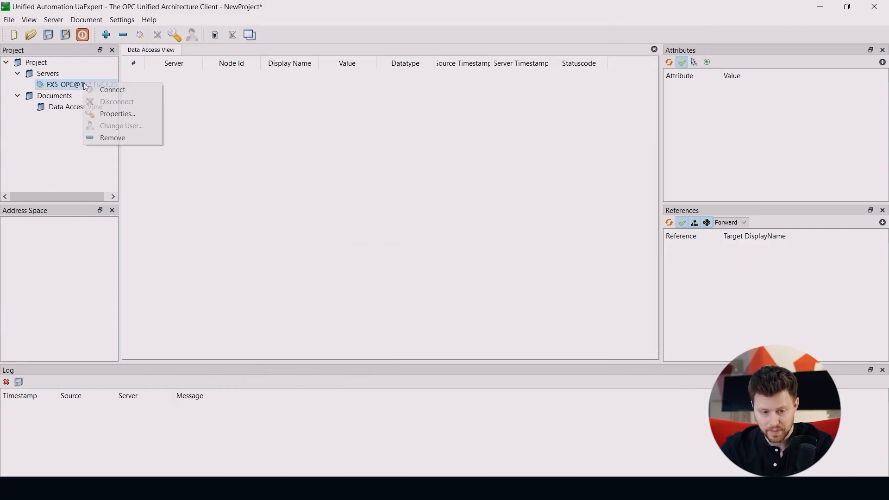
pyautogui.moveTo(112, 90)
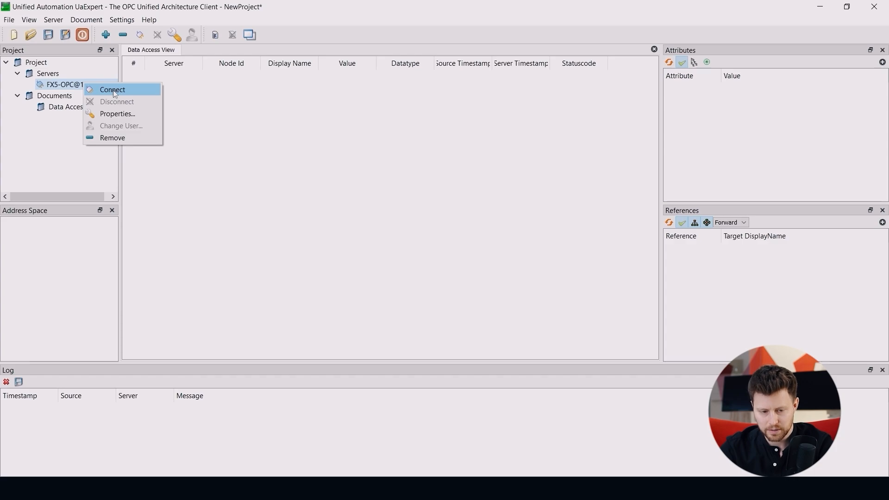
# Step: Connect to the FX5-OPC server so Objects, DeviceSet and Server become browsable
pyautogui.click(112, 90)
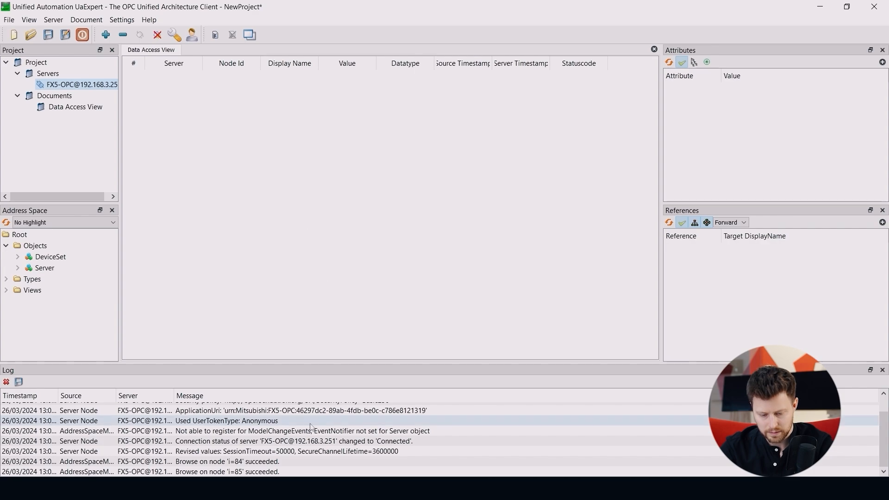
pyautogui.moveTo(366, 236)
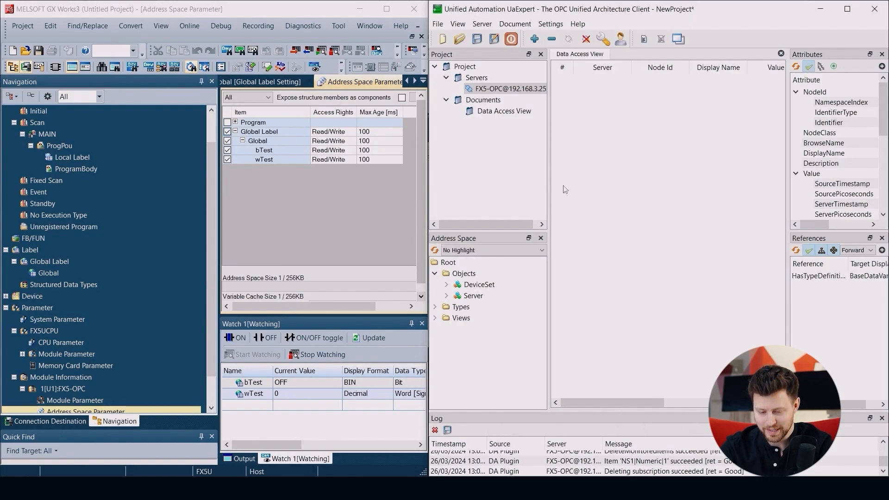
pyautogui.moveTo(590, 185)
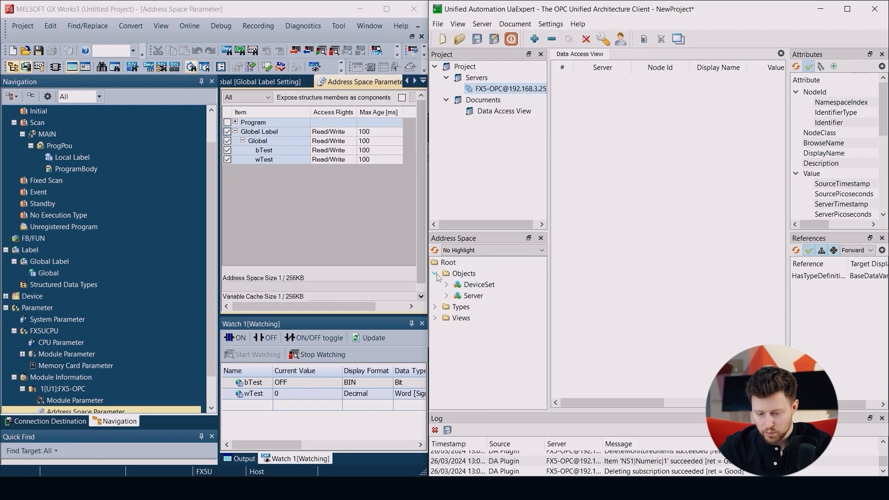
# Step: Add bTest and wTest from FX5-CPU GlobalVars to the Data Access View
pyautogui.click(447, 285)
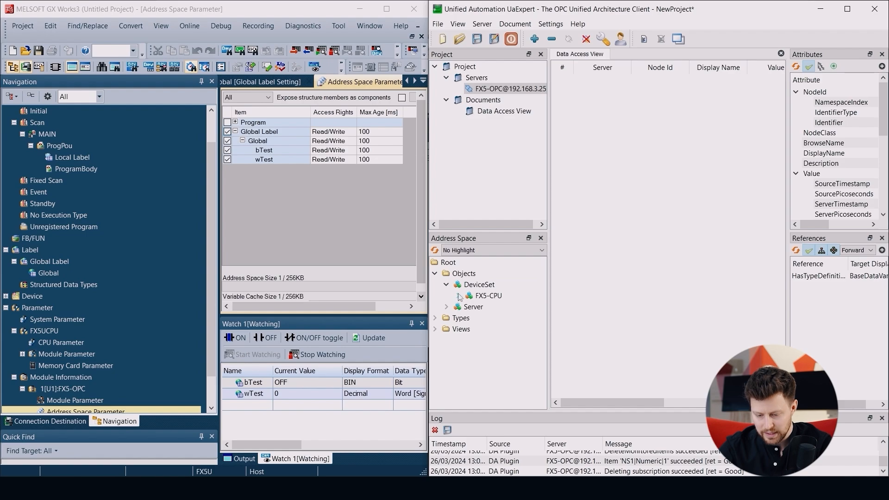
pyautogui.click(460, 295)
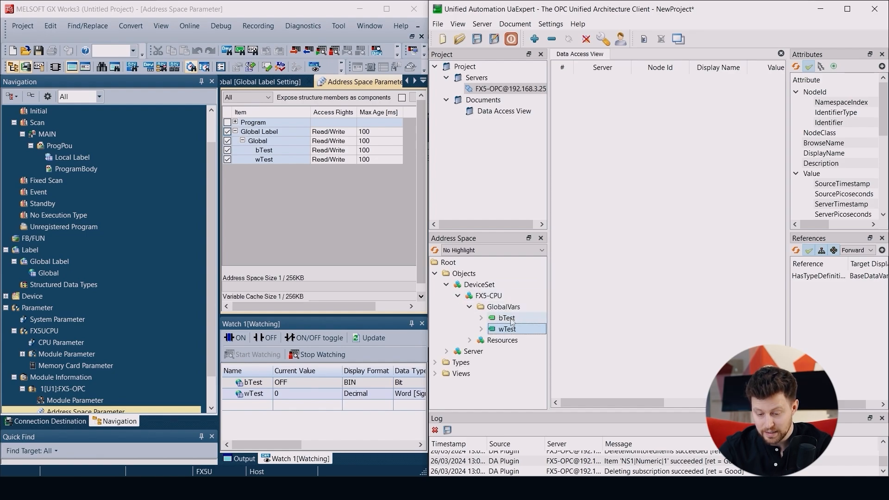
pyautogui.moveTo(506, 317); pyautogui.dragTo(598, 231)
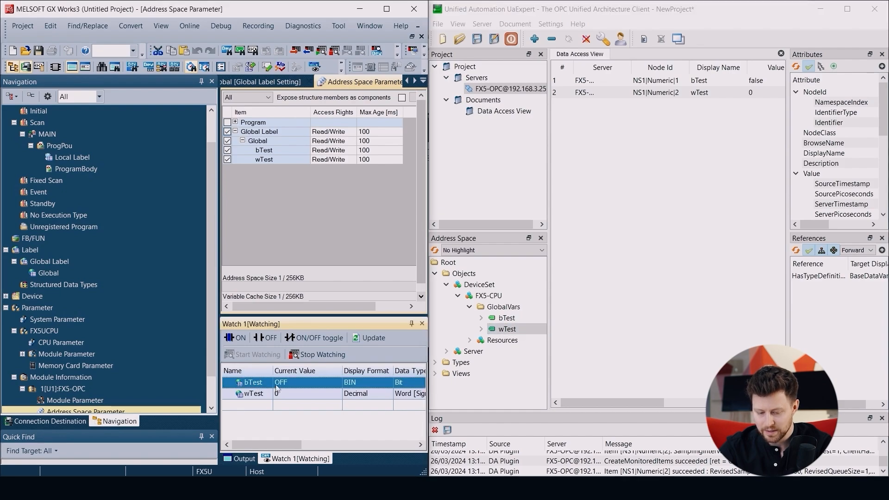
# Step: Toggle bTest on and off and write 100 then 20 to wTest from the GX Works3 Watch window
pyautogui.click(317, 337)
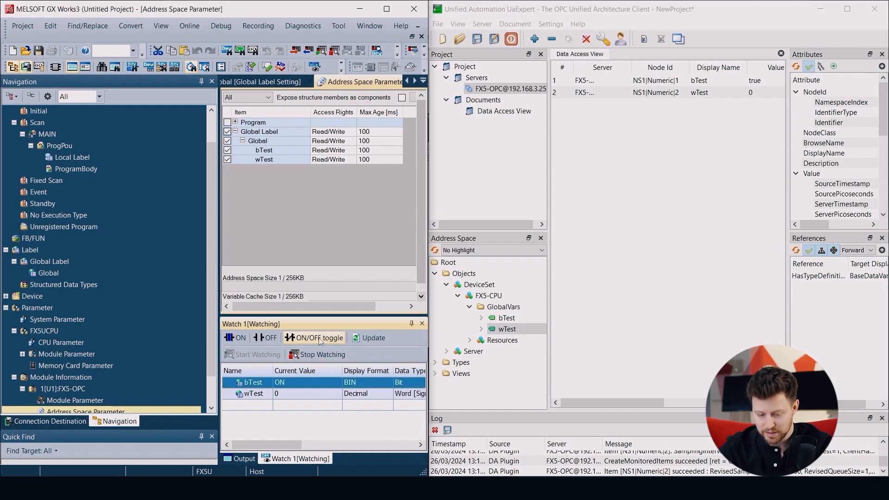
pyautogui.click(264, 337)
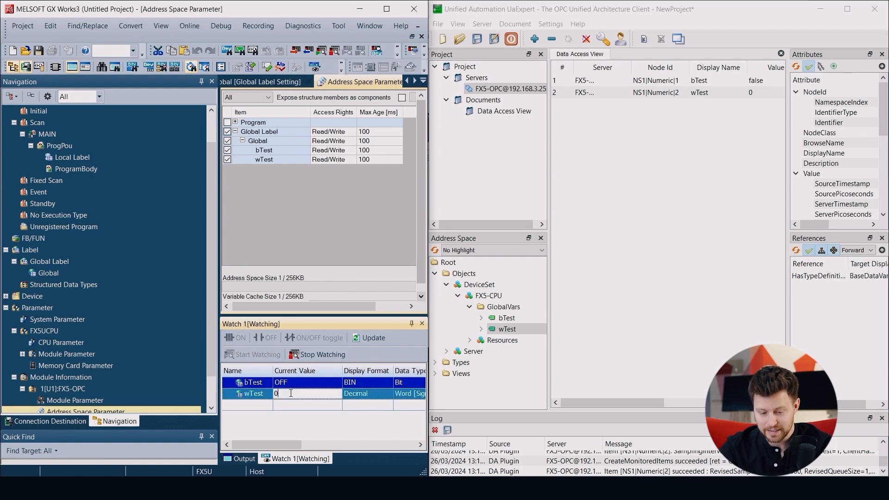
pyautogui.write('100')
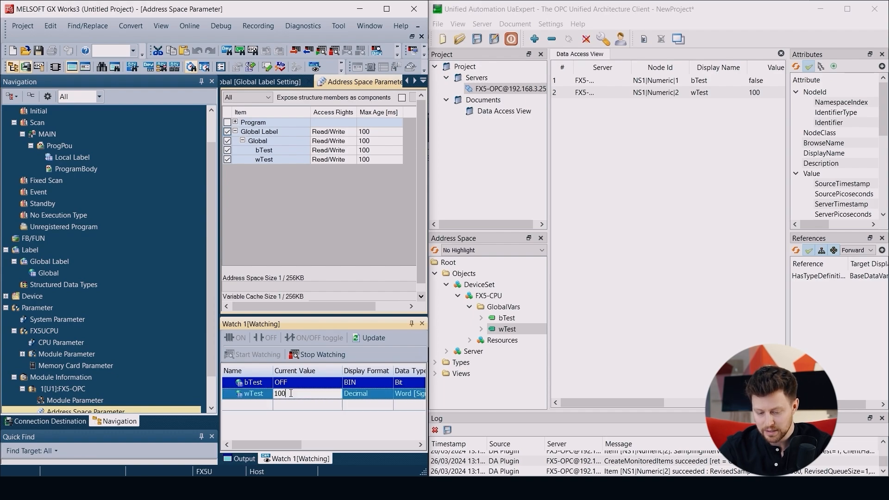
pyautogui.write('20')
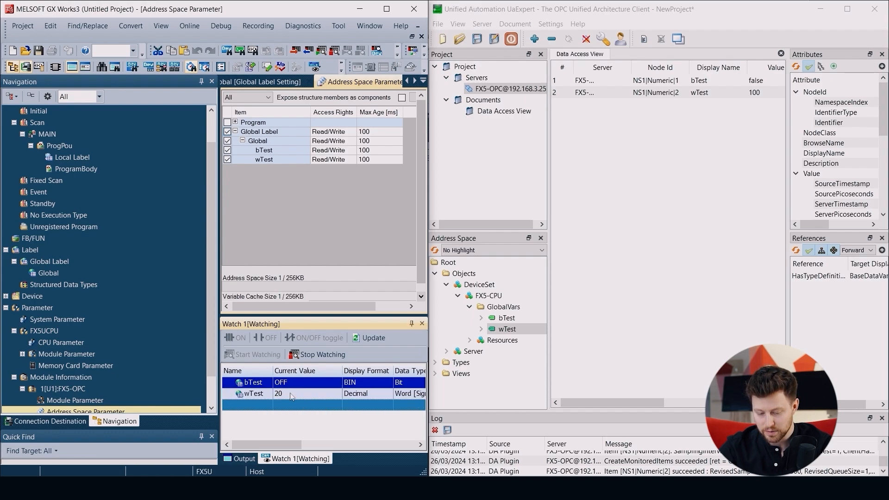